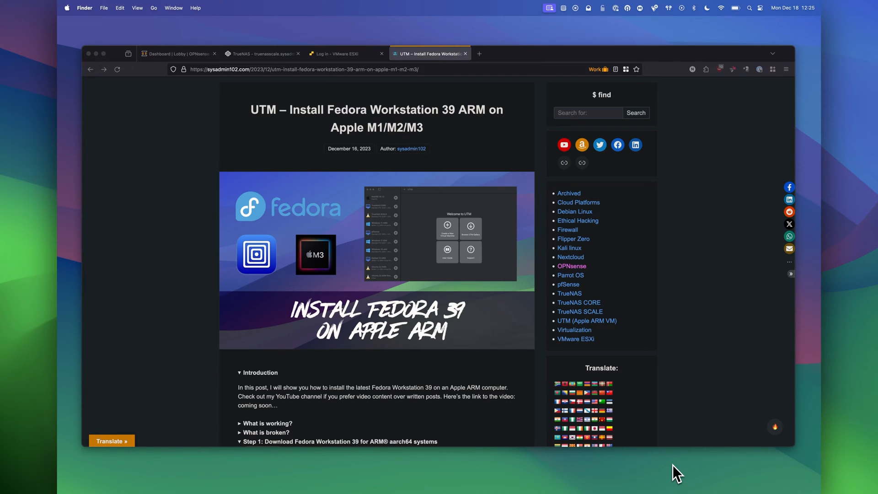
mouse_move(585, 400)
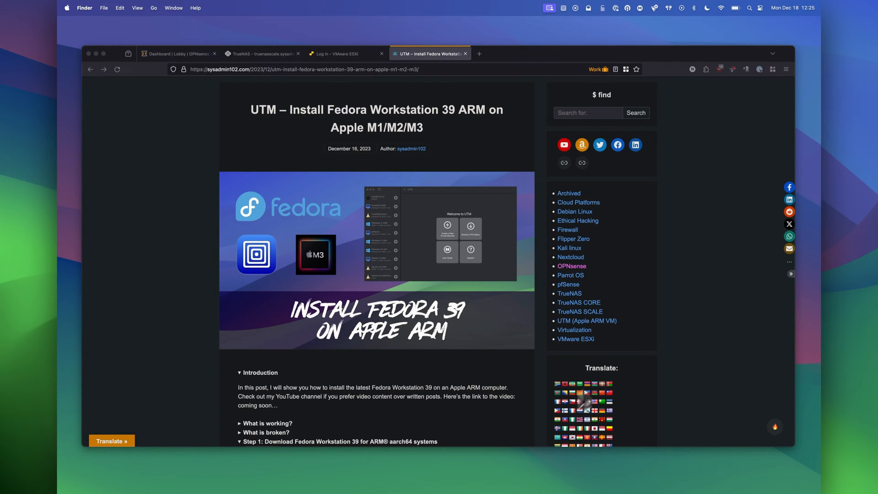
Step: Scroll the tutorial down to the Step 1 Fedora Workstation 39 ARM download link
scroll(down, 3)
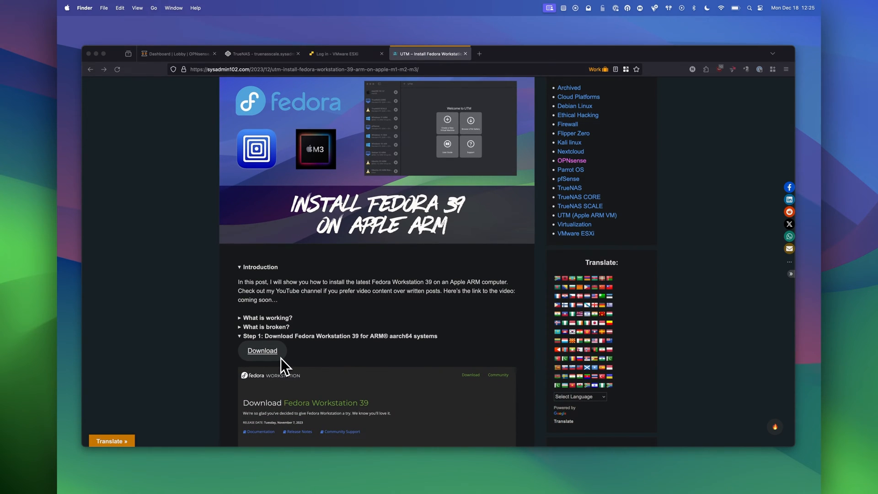
mouse_move(275, 363)
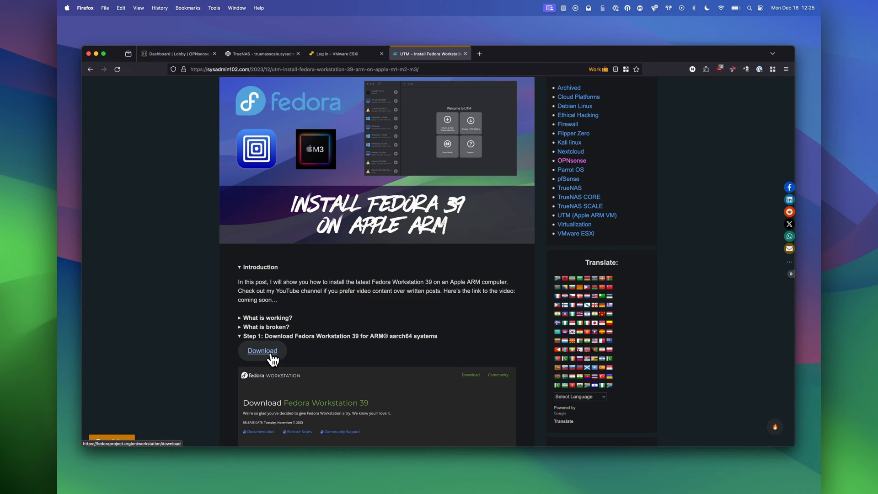
click(263, 351)
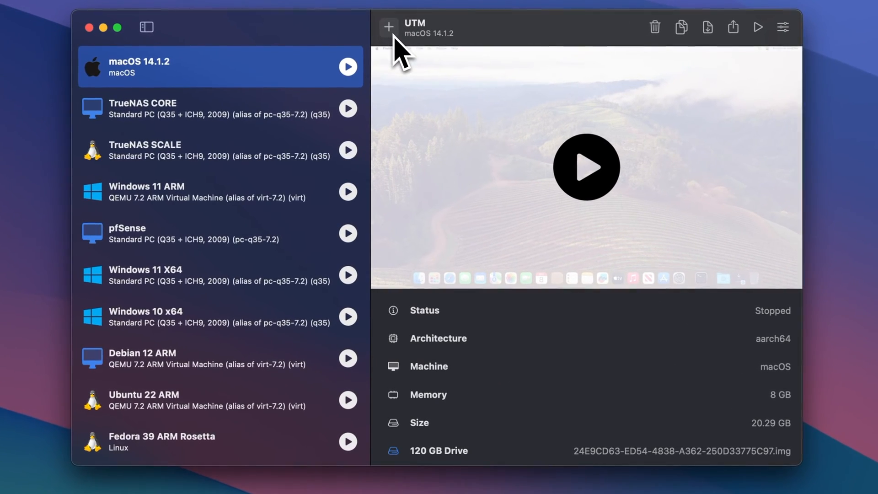
Step: Create a new VM using Virtualize, Linux guest, with Apple Virtualization enabled
click(388, 27)
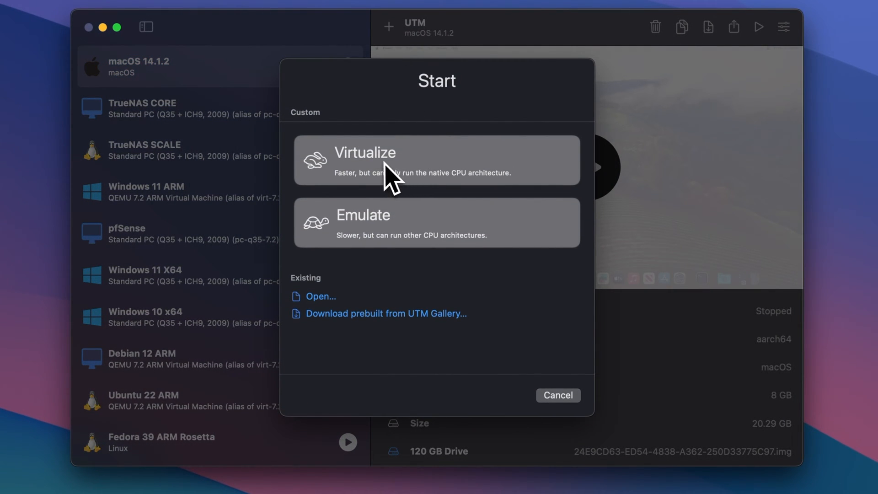
click(436, 159)
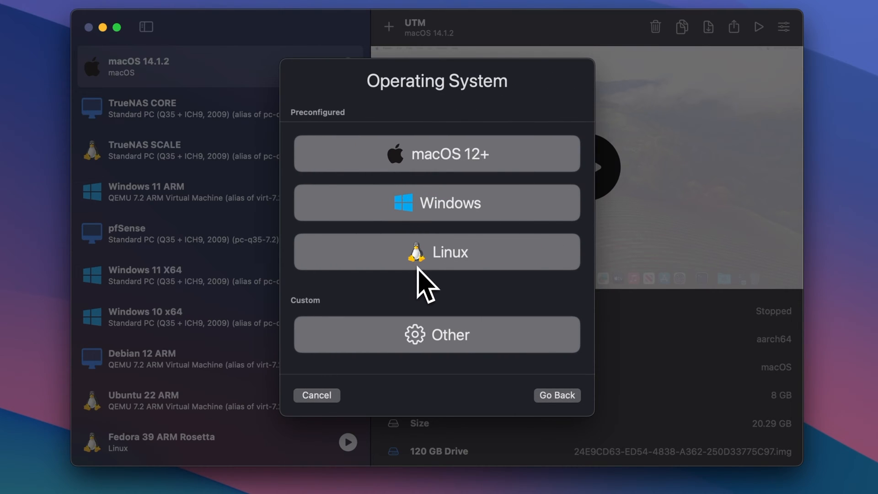
click(436, 251)
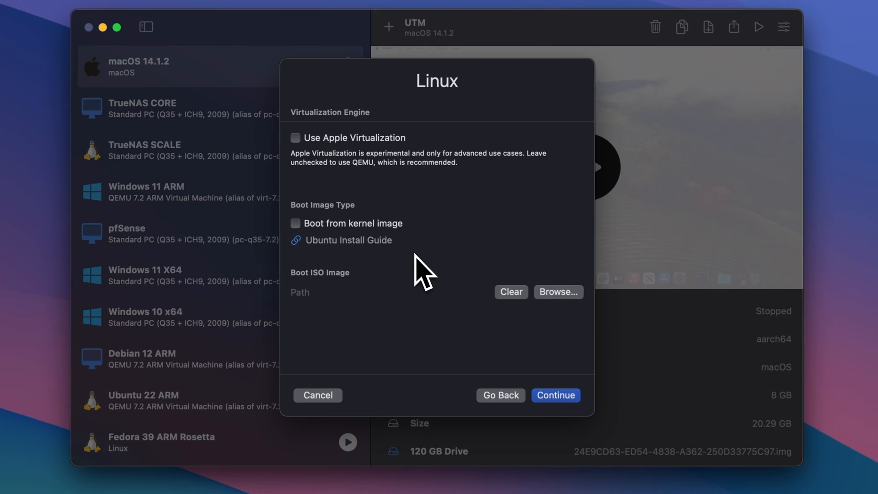
mouse_move(374, 161)
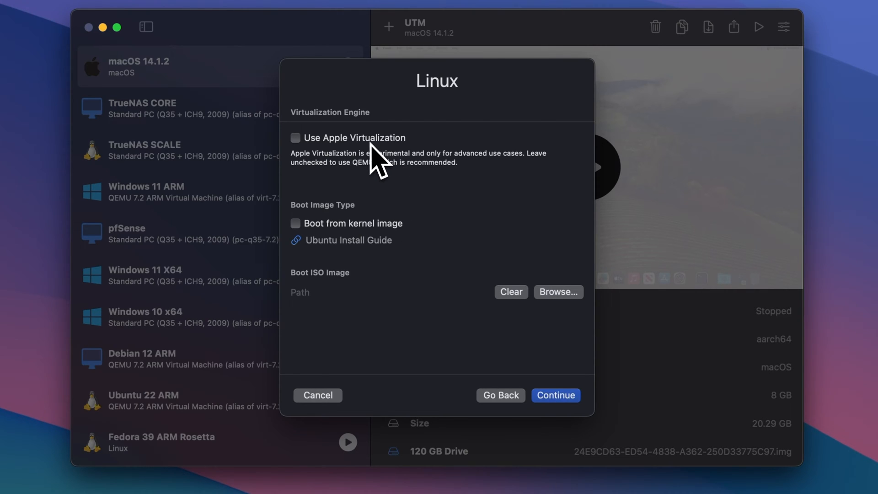
click(296, 138)
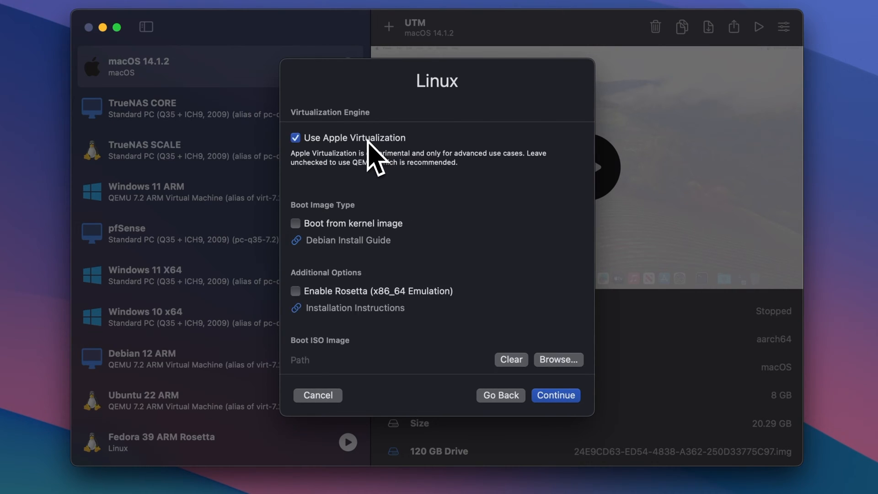
mouse_move(390, 177)
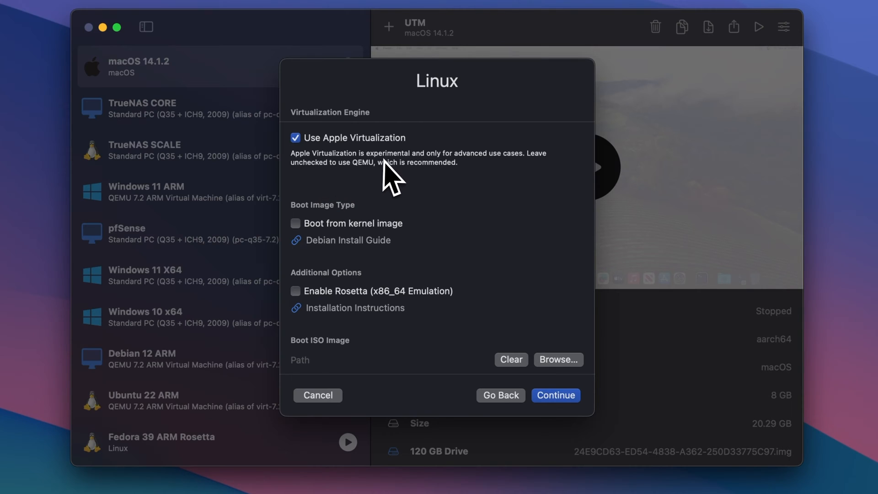
mouse_move(431, 185)
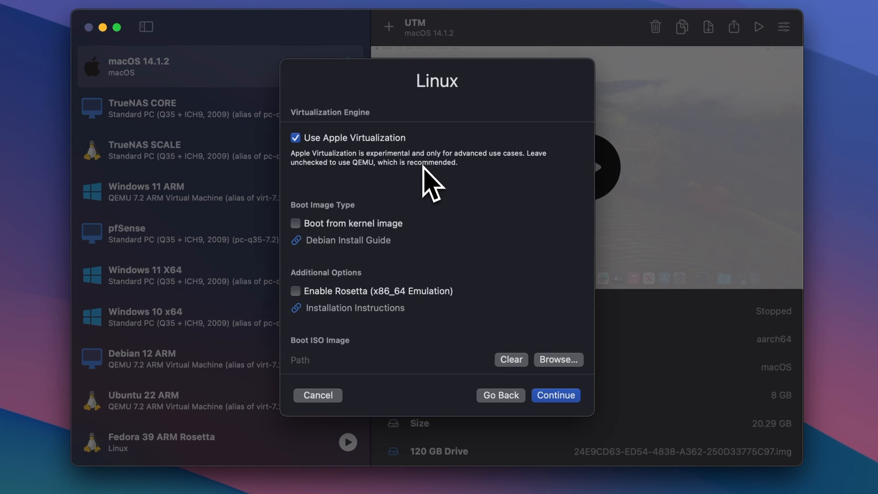
mouse_move(402, 178)
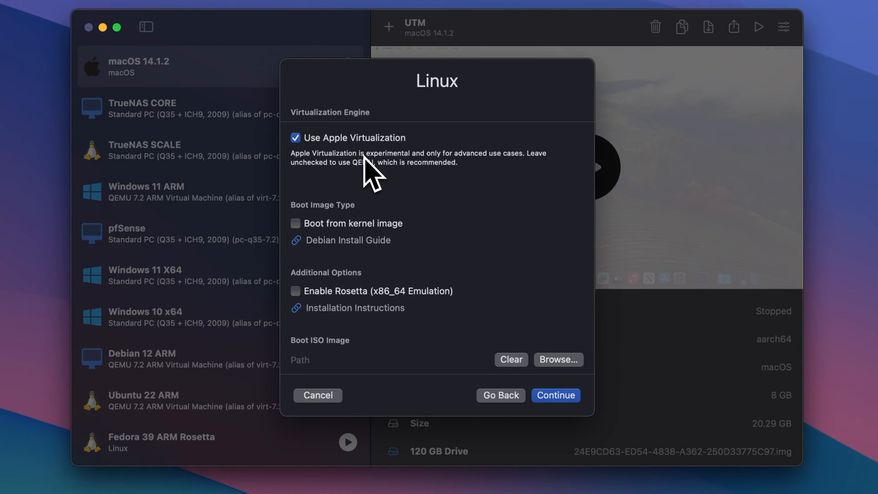
mouse_move(407, 168)
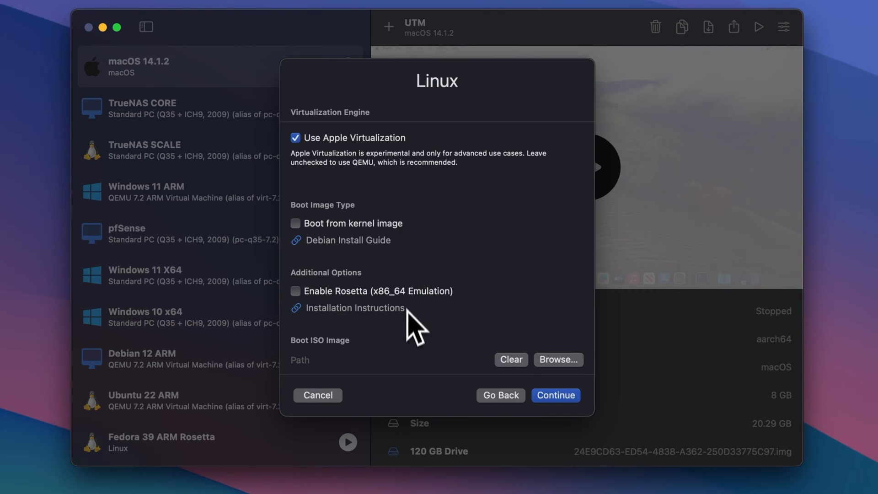
mouse_move(417, 375)
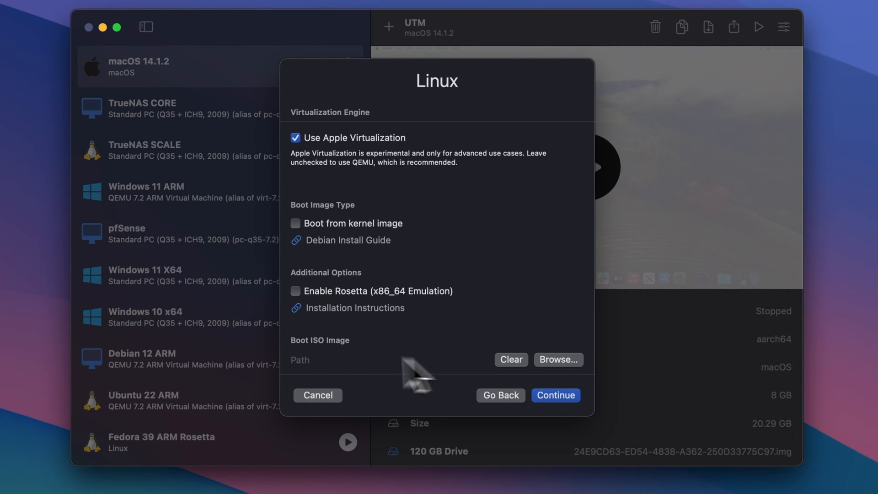
mouse_move(569, 375)
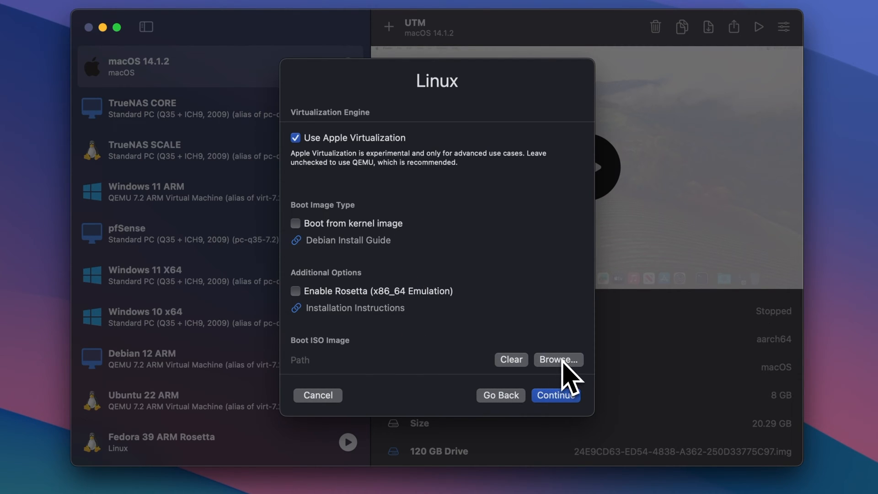
Step: Attach Fedora-Workstation-Live-aarch64-39-1.5-respin.iso from Downloads as the boot image and continue
click(557, 359)
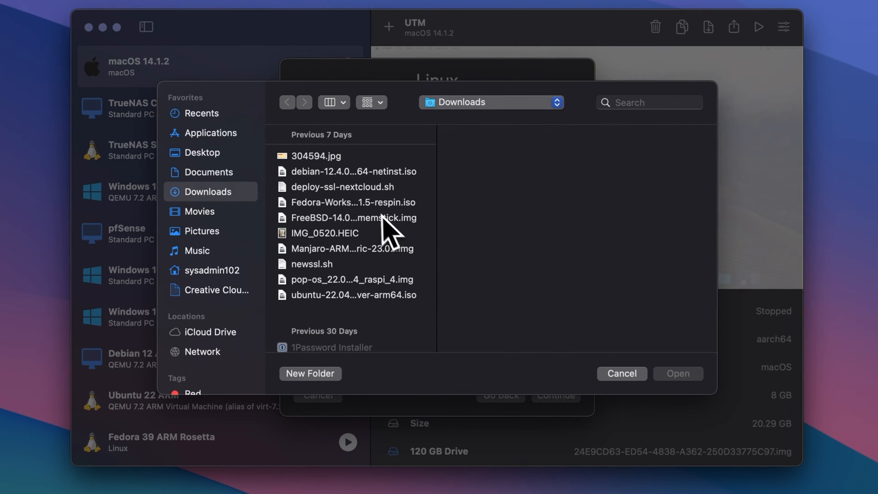
click(352, 202)
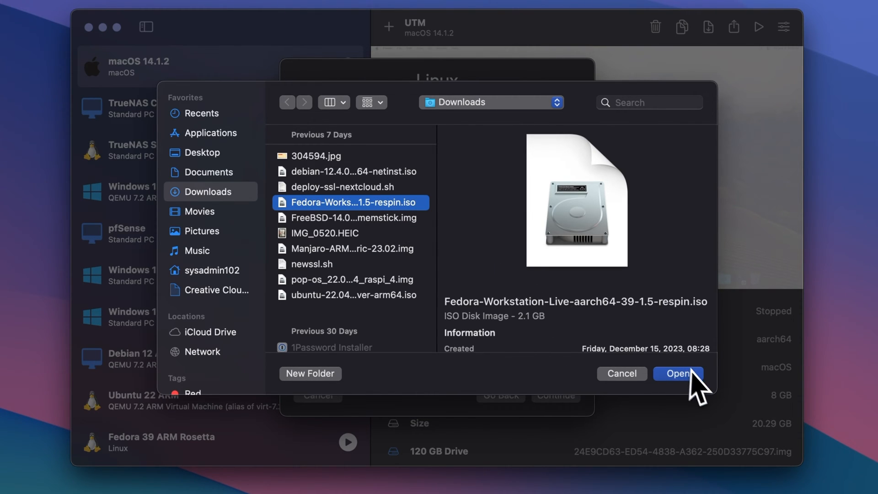
click(677, 373)
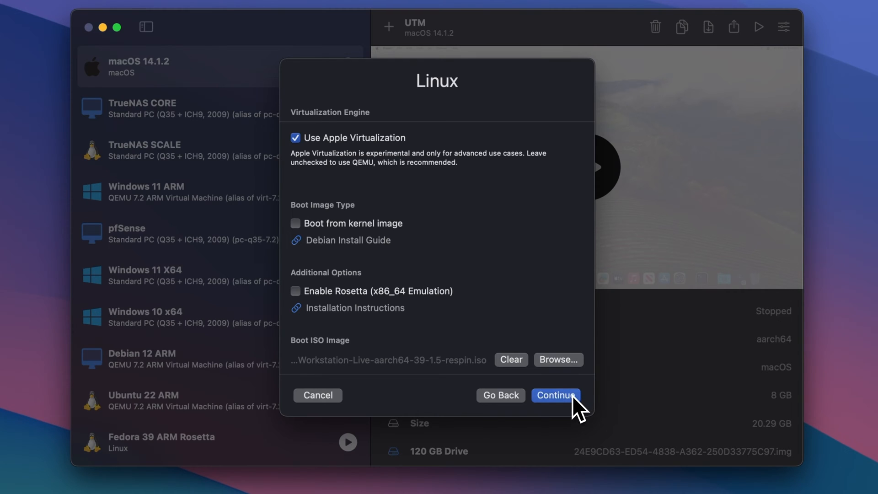
click(556, 395)
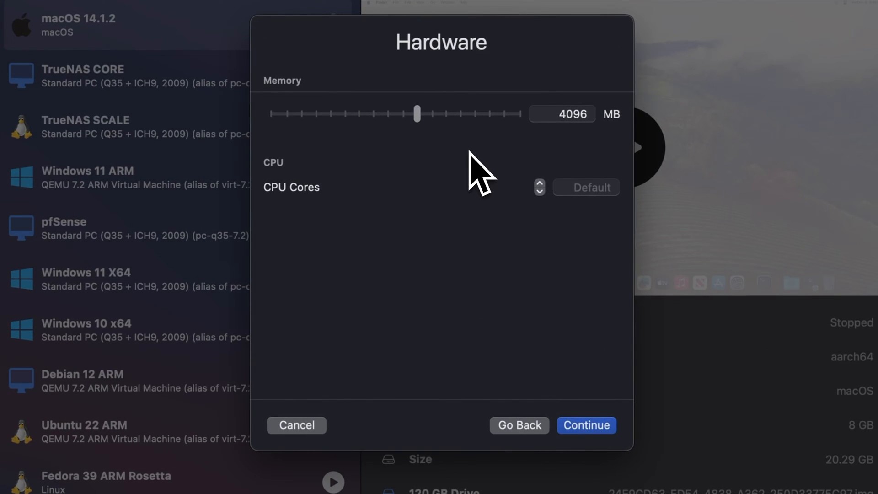
Step: Keep 4096 MB memory, default cores and a 64 GB drive, continuing to shared directory
click(586, 425)
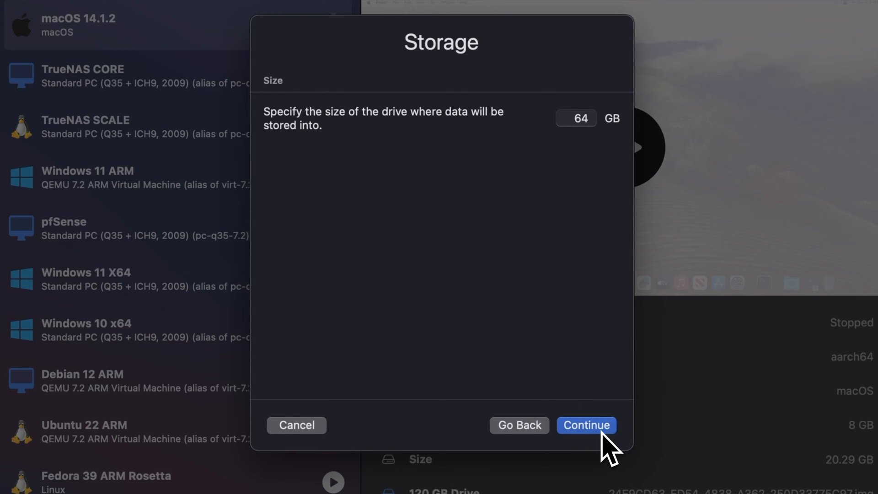
mouse_move(596, 282)
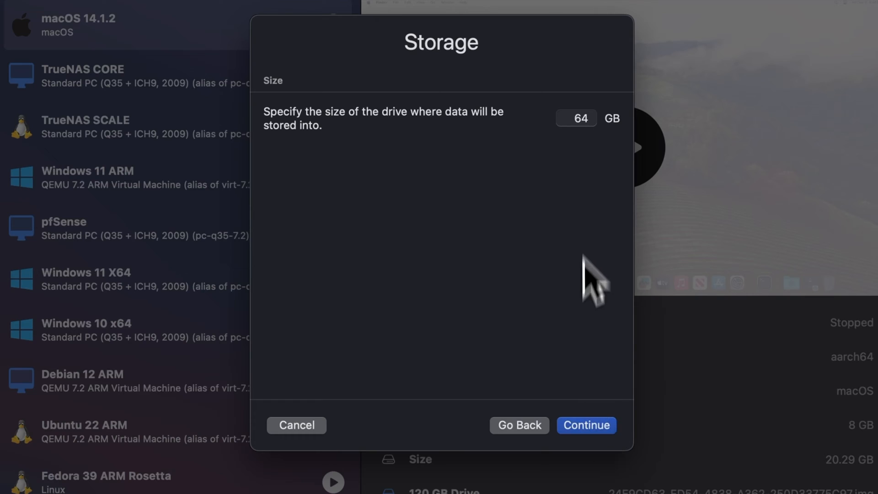
mouse_move(588, 168)
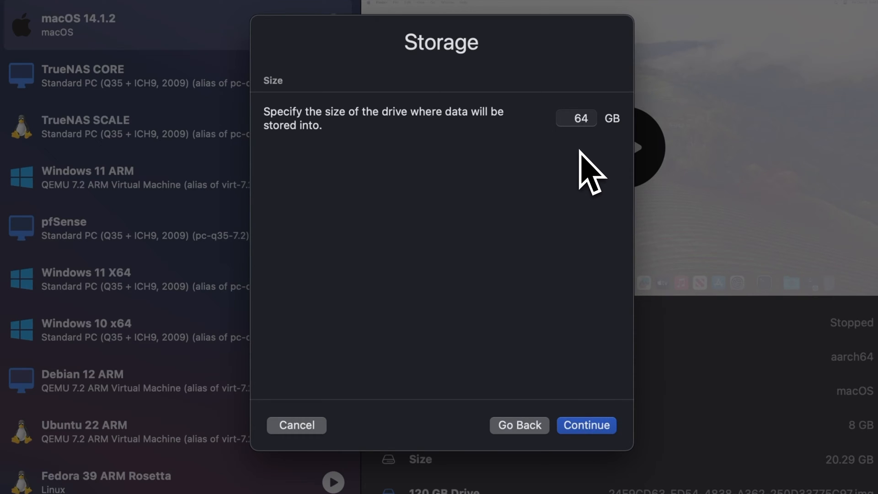
mouse_move(580, 156)
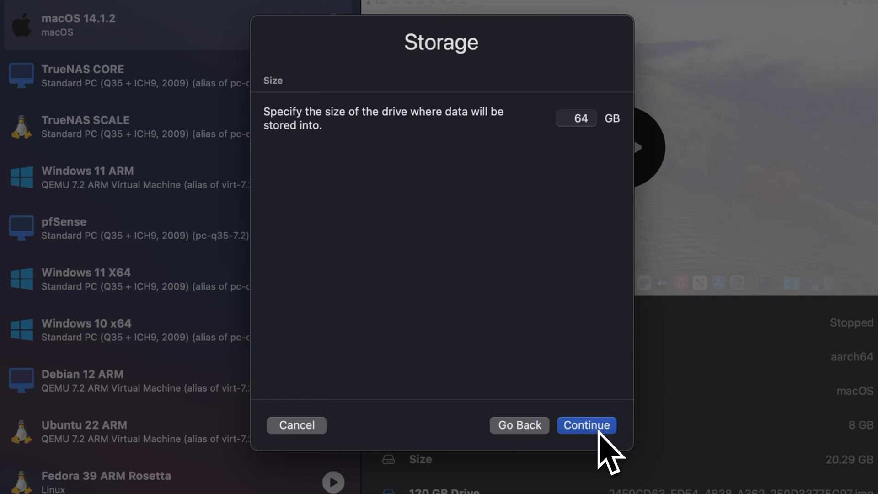
click(585, 426)
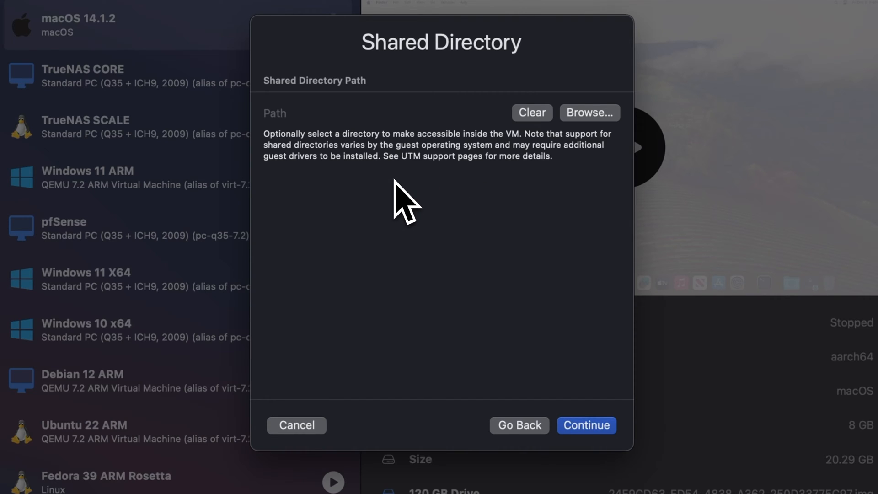
mouse_move(440, 193)
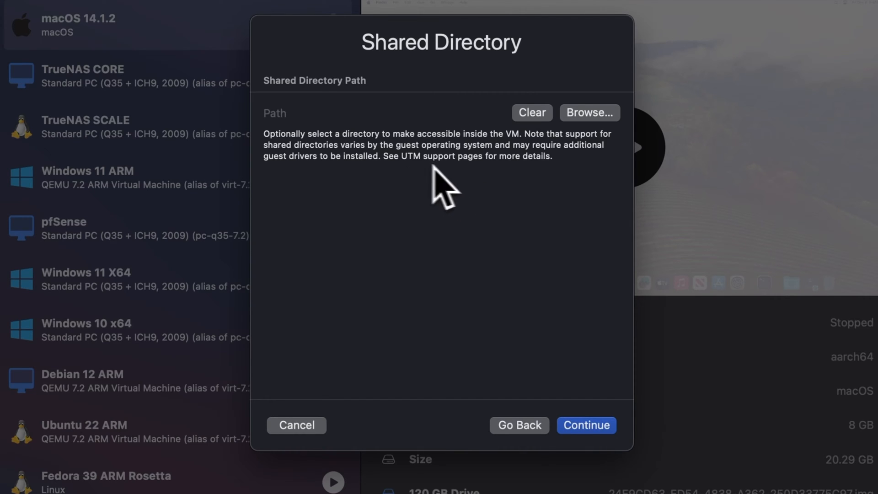
mouse_move(514, 195)
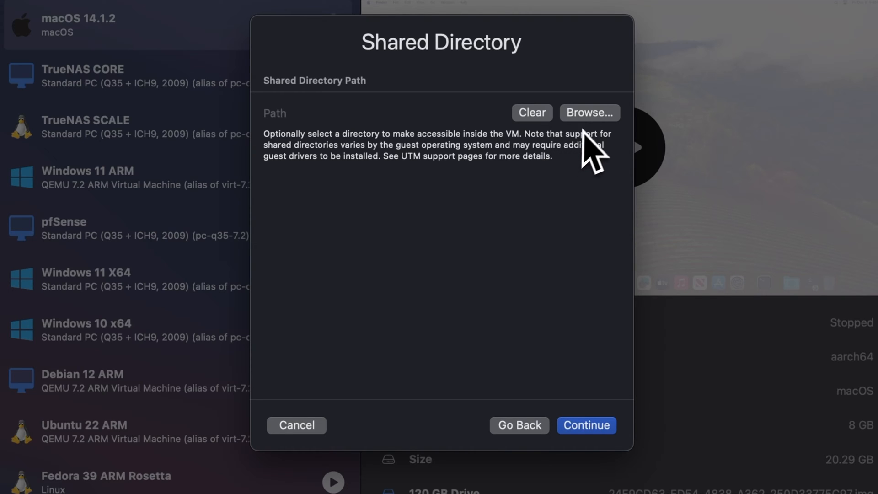
Step: Set the host Downloads folder as the shared directory and continue to the summary
click(589, 113)
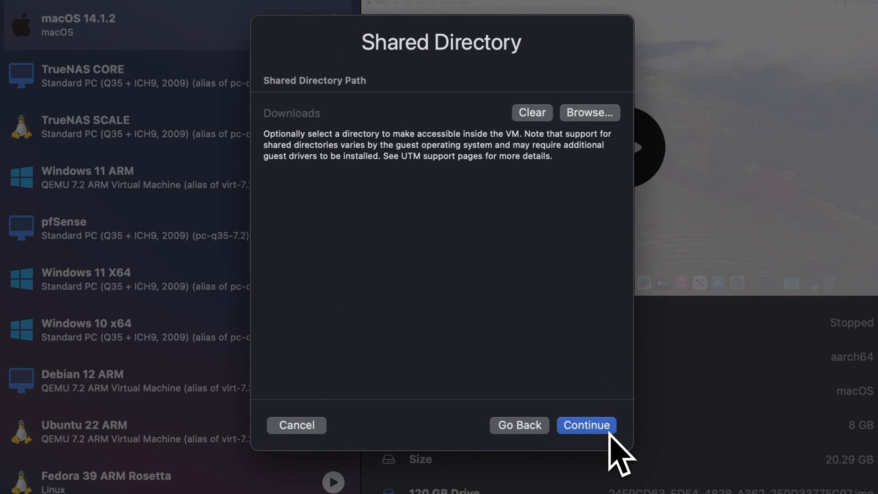
click(585, 425)
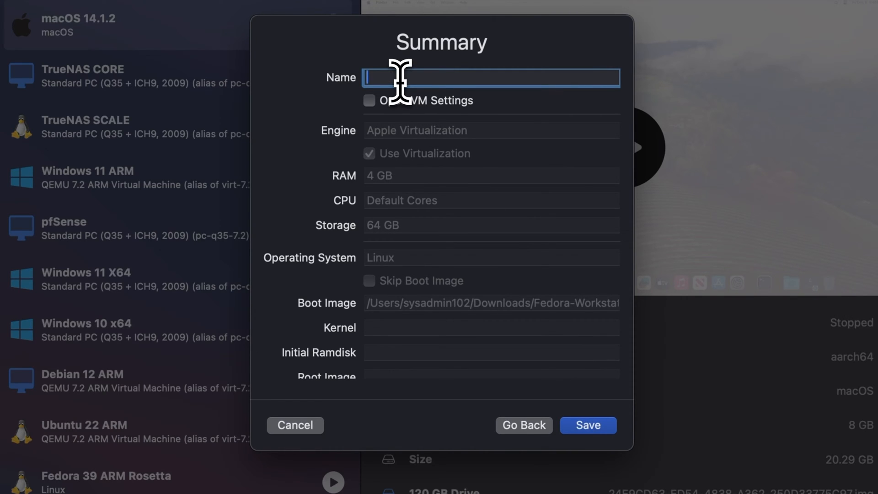
Step: Name the virtual machine 'Fedora 39 ARM' and save it
text(Fedora)
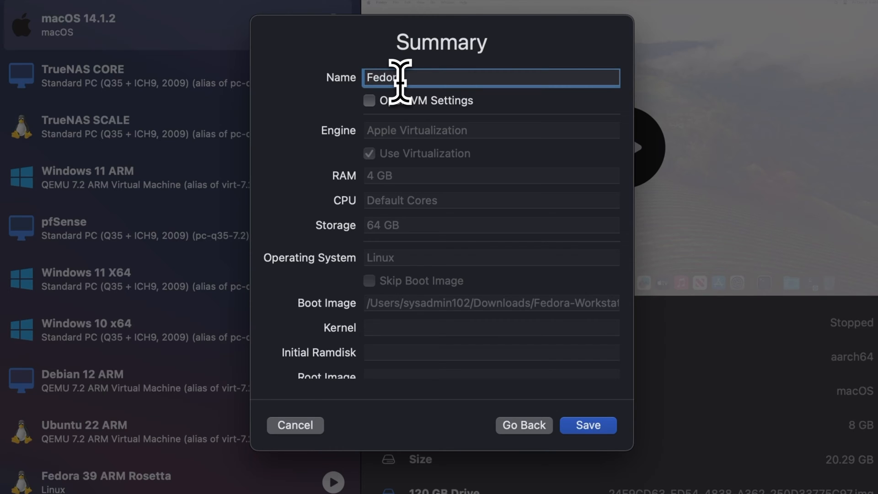
text(3)
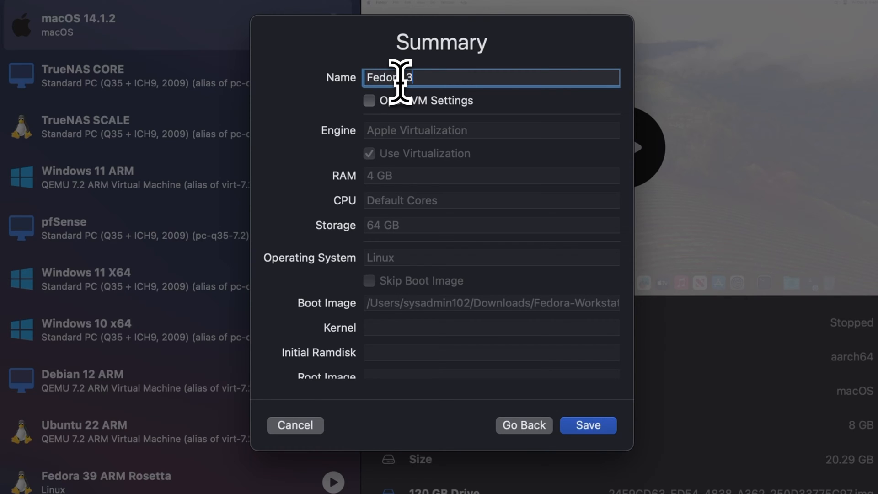
text(9 ARM)
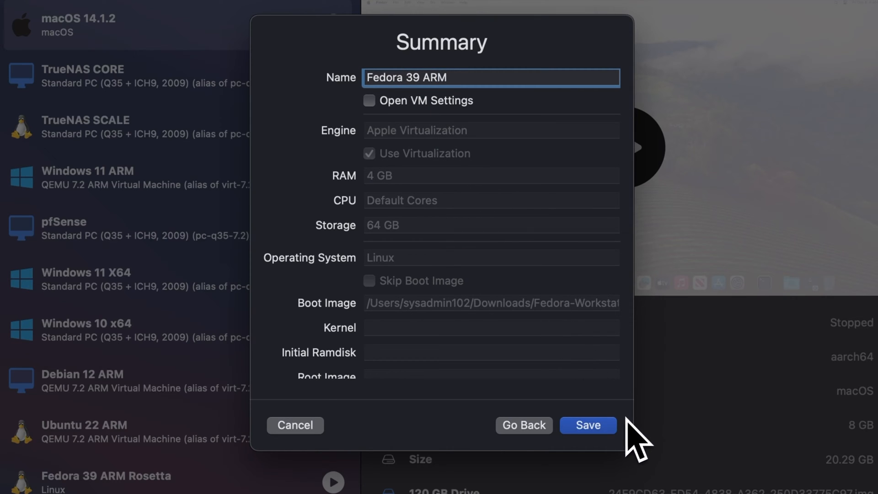
click(588, 425)
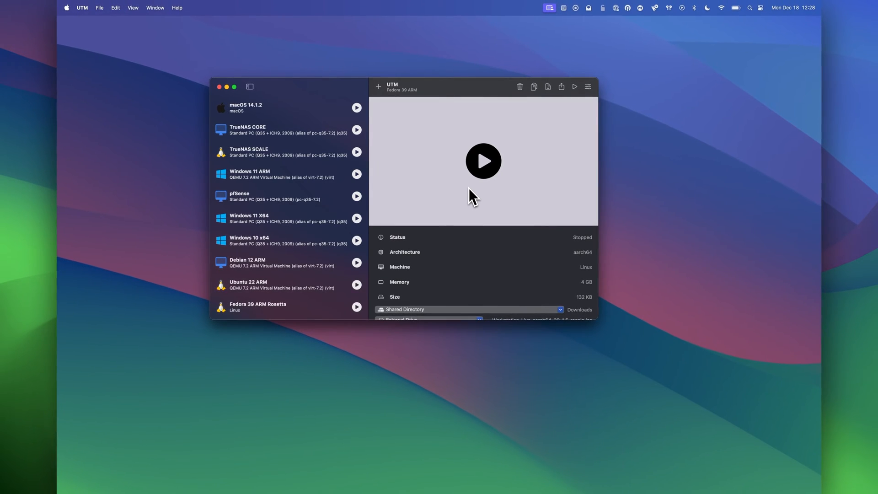
mouse_move(483, 161)
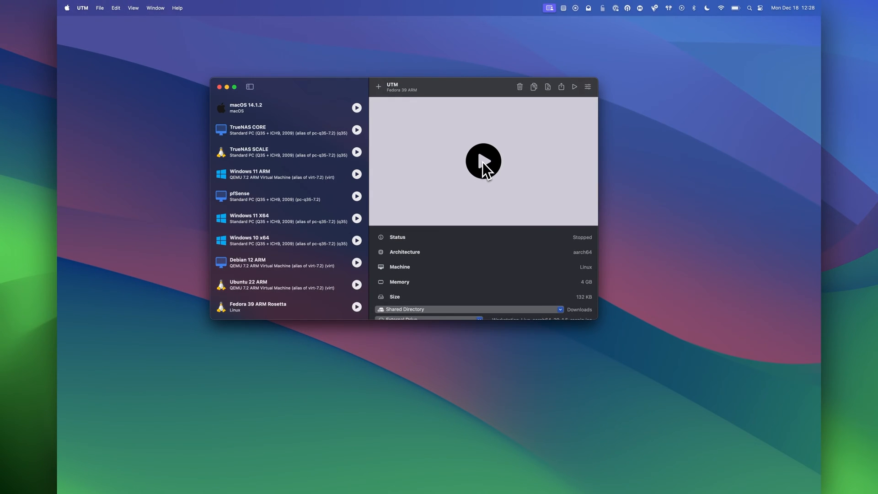
Step: Start the Fedora 39 ARM machine and boot the live Fedora entry from the menu
click(483, 161)
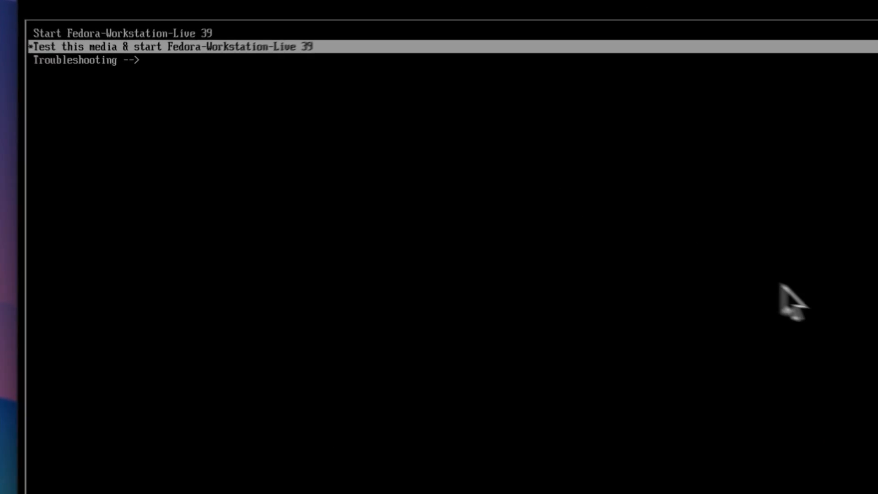
key(Up)
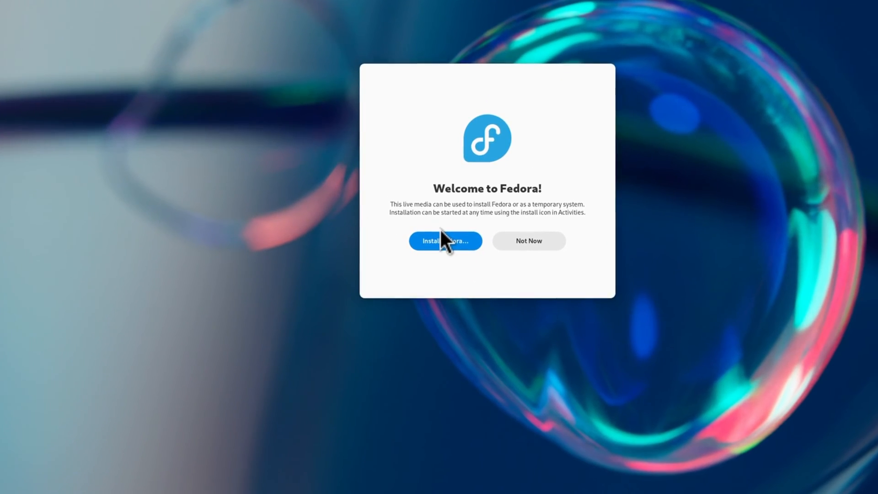
Step: Launch Install Fedora with English and set the installation destination to begin installing
click(444, 241)
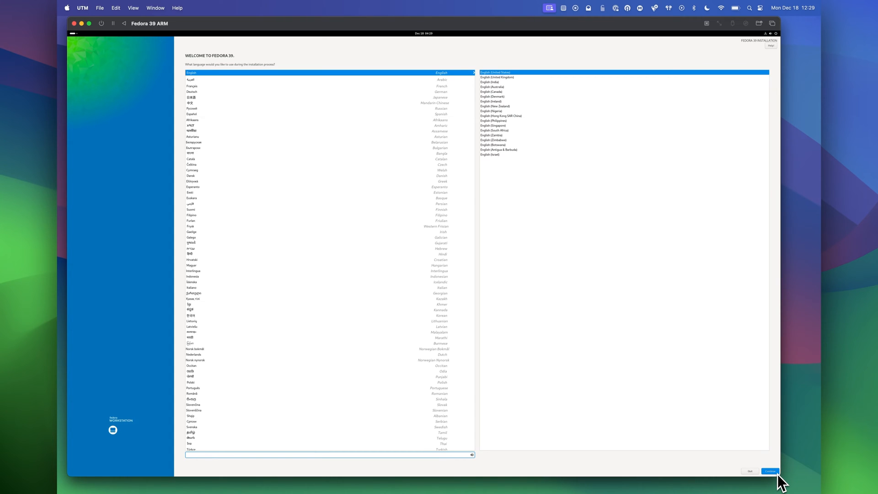
click(770, 471)
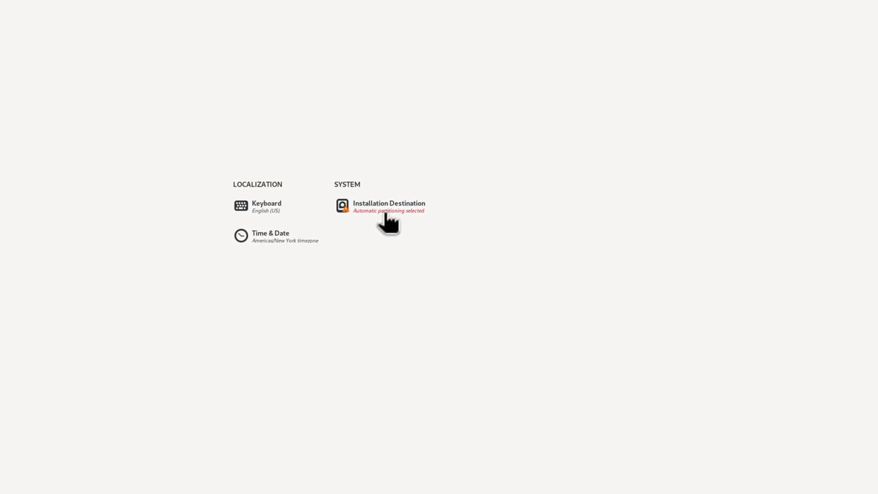
click(388, 206)
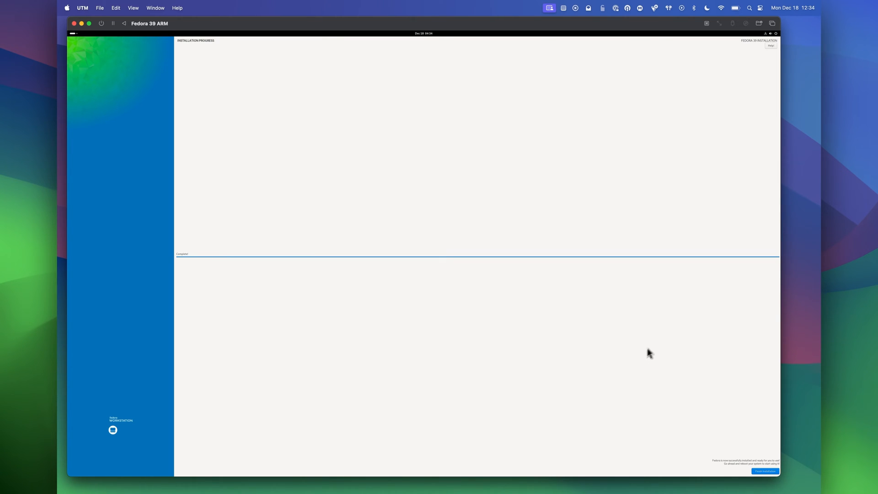
mouse_move(765, 471)
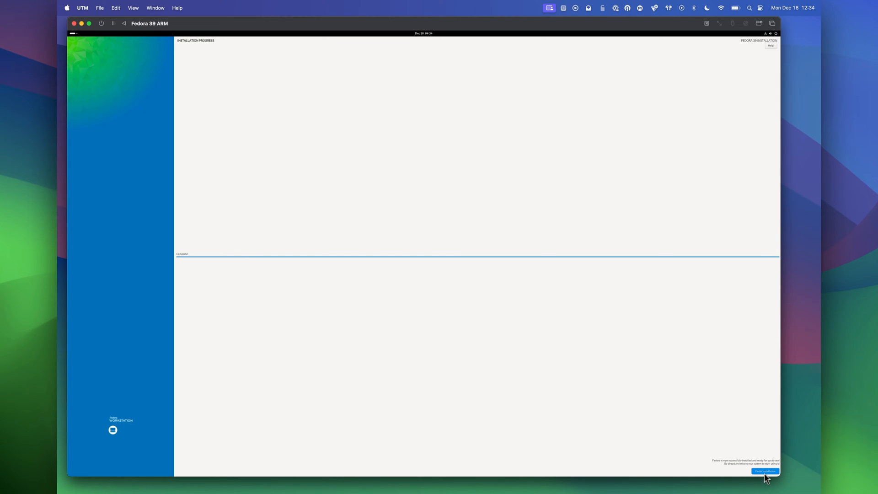
Step: Finish the installer and power off Fedora from the system menu, returning to UTM's library
click(764, 471)
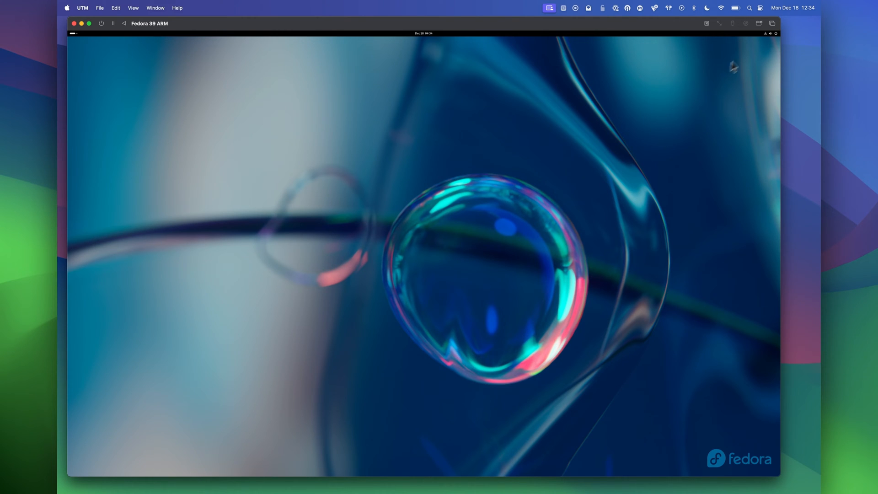
click(775, 33)
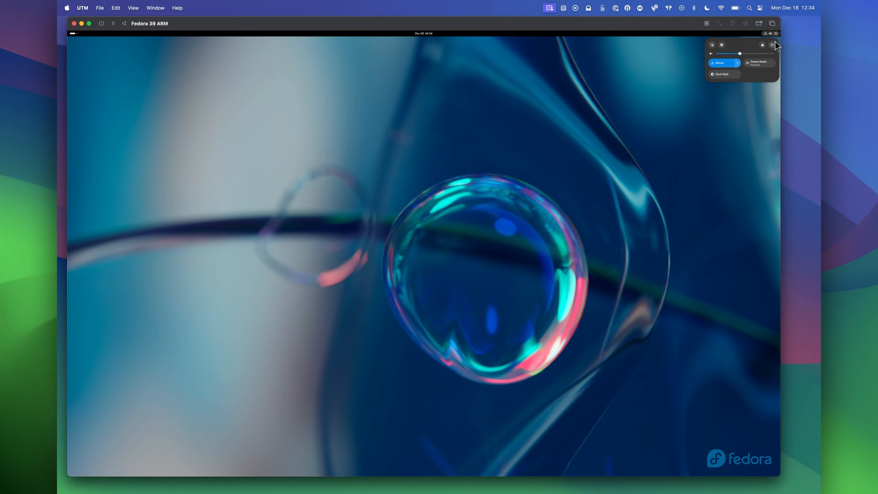
click(771, 45)
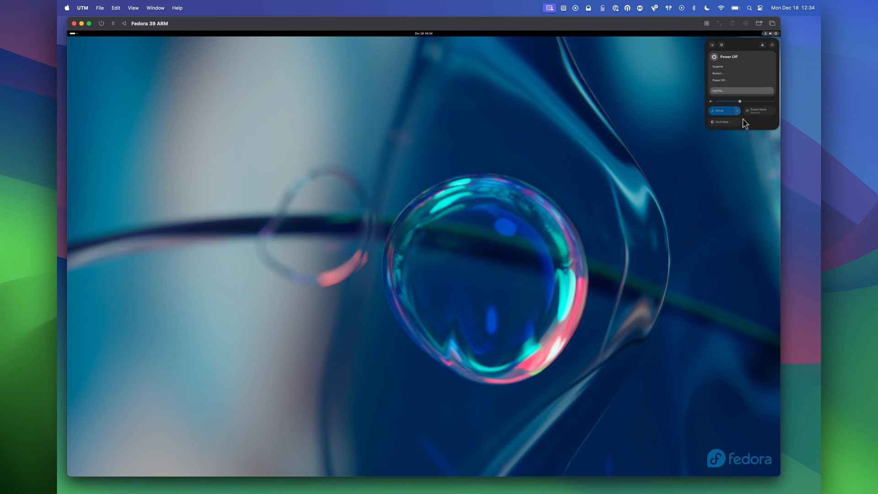
click(719, 79)
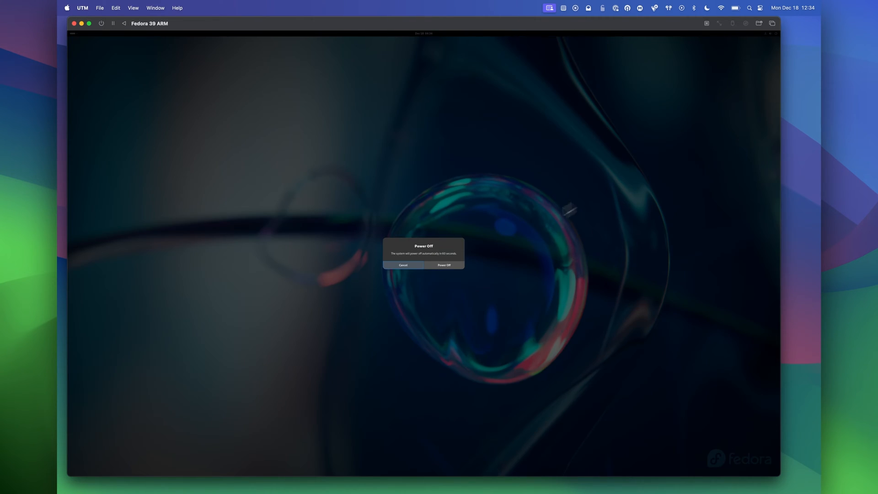
click(443, 265)
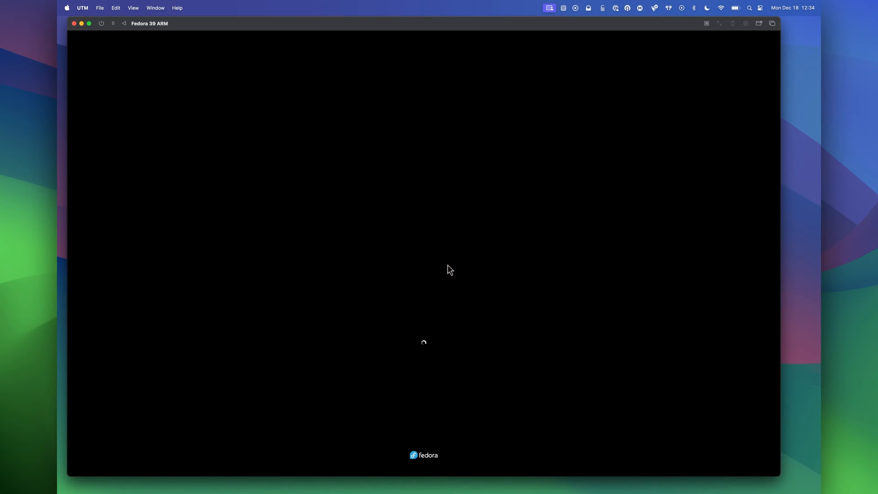
click(113, 23)
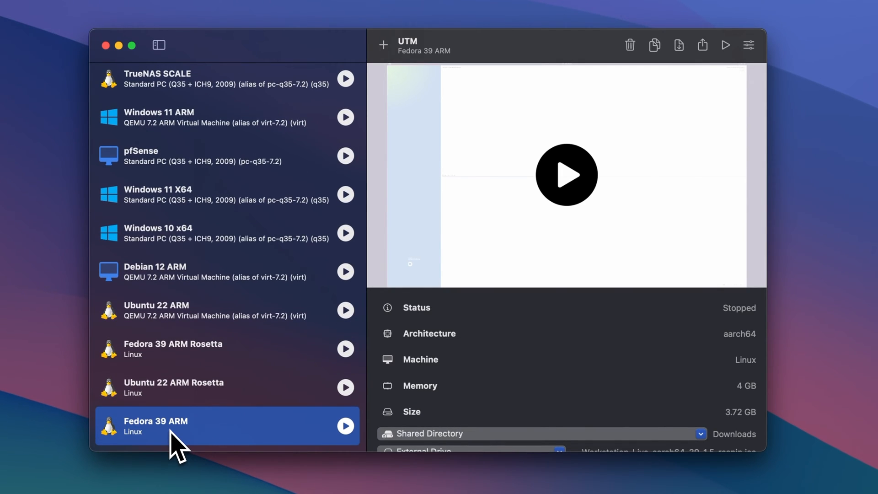
Step: Clear the installer ISO from the machine's External Drive entry
scroll(down, 3)
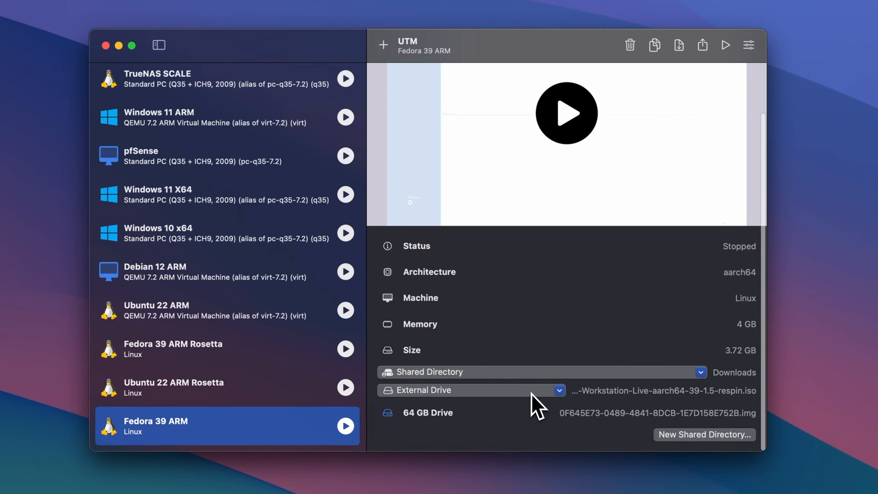
click(558, 390)
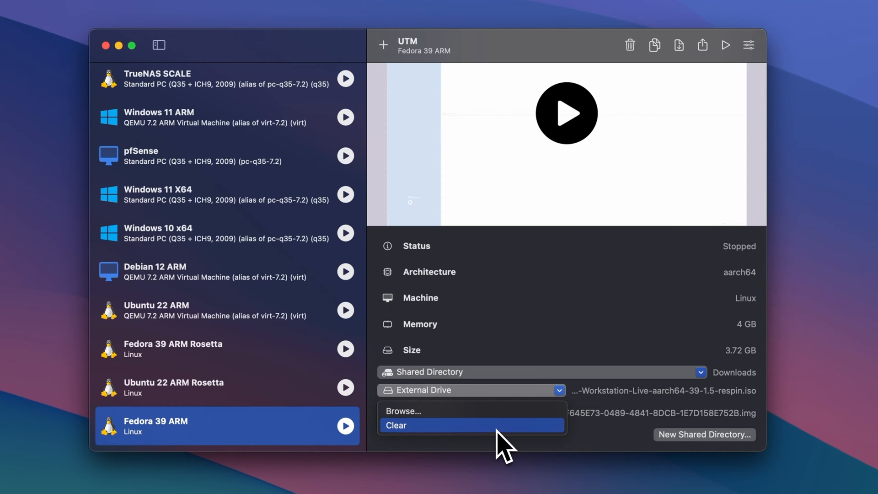
click(396, 426)
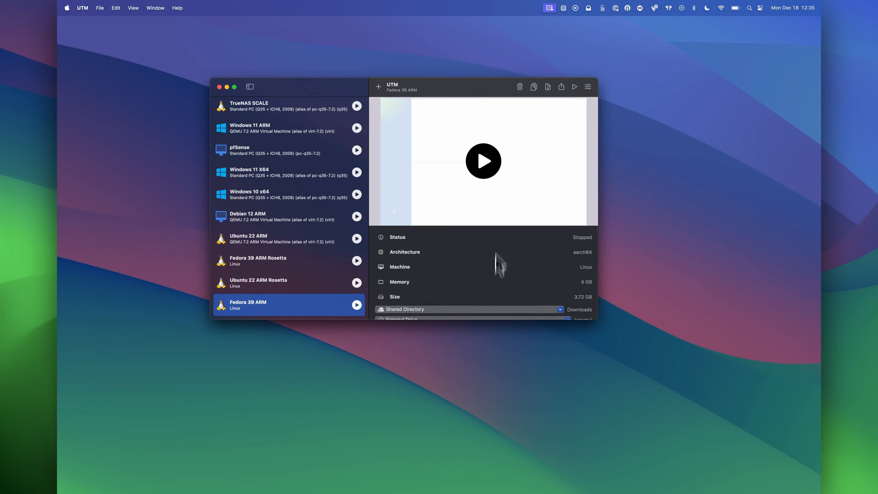
Step: Start the Fedora VM, begin first-boot setup and disable Location Services and Automatic Problem Reporting
click(483, 161)
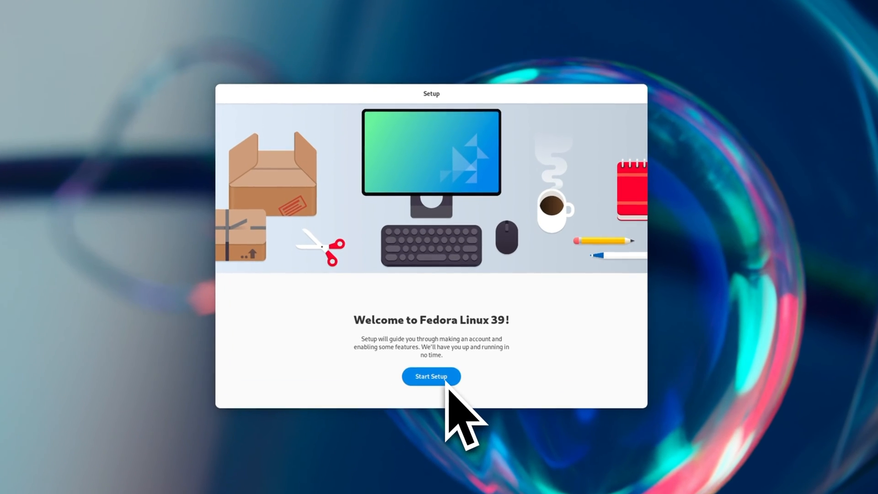
click(431, 376)
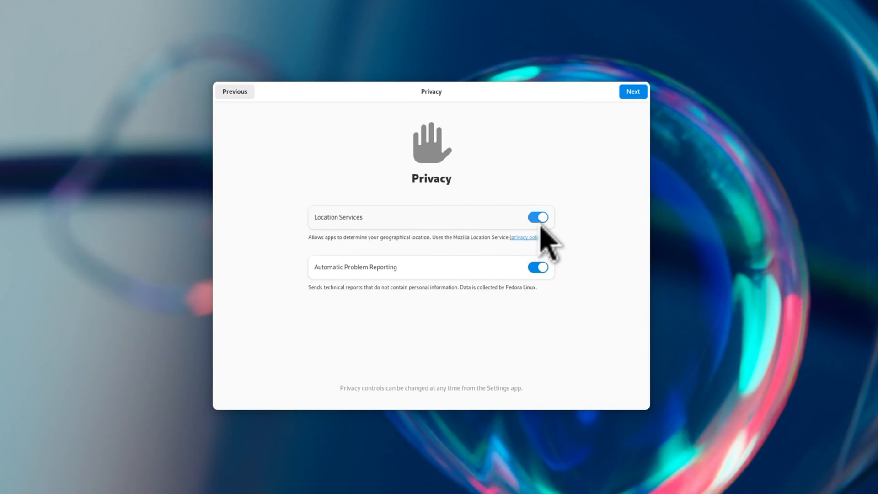
click(537, 217)
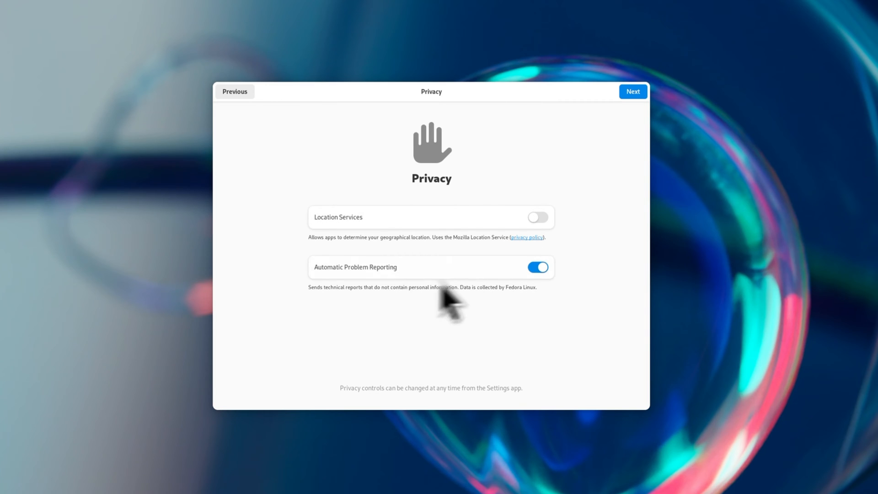
click(536, 267)
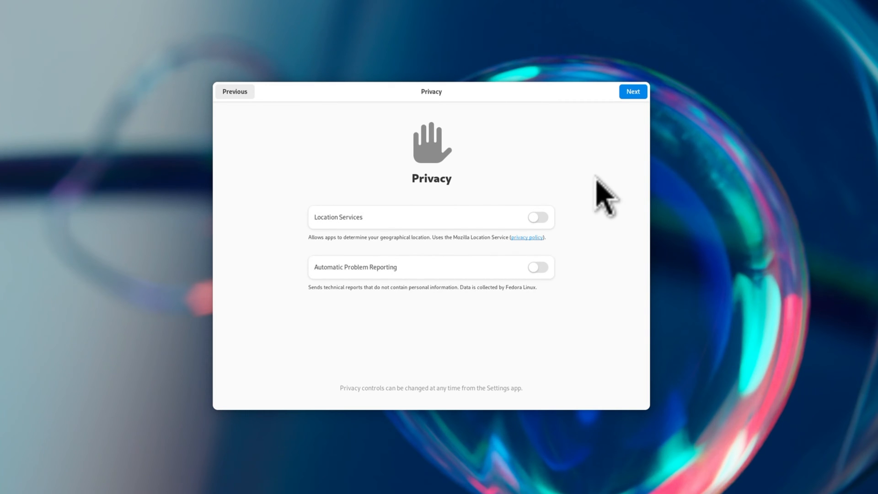
click(633, 91)
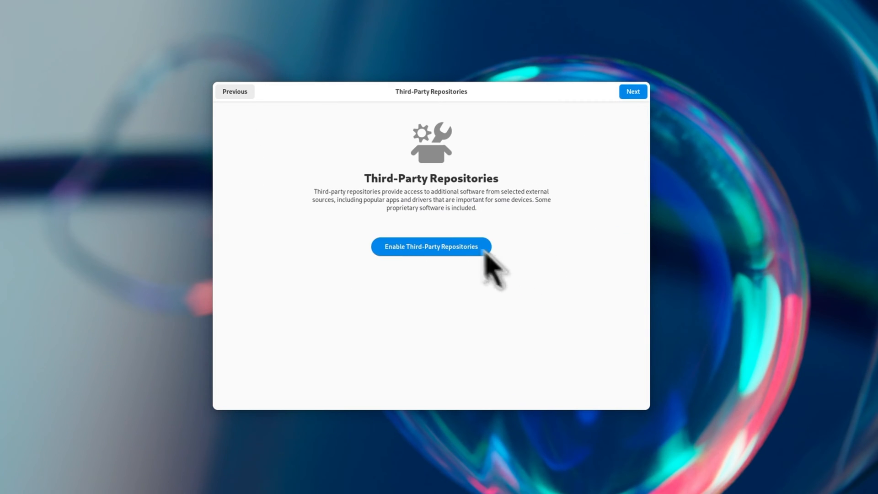
mouse_move(448, 218)
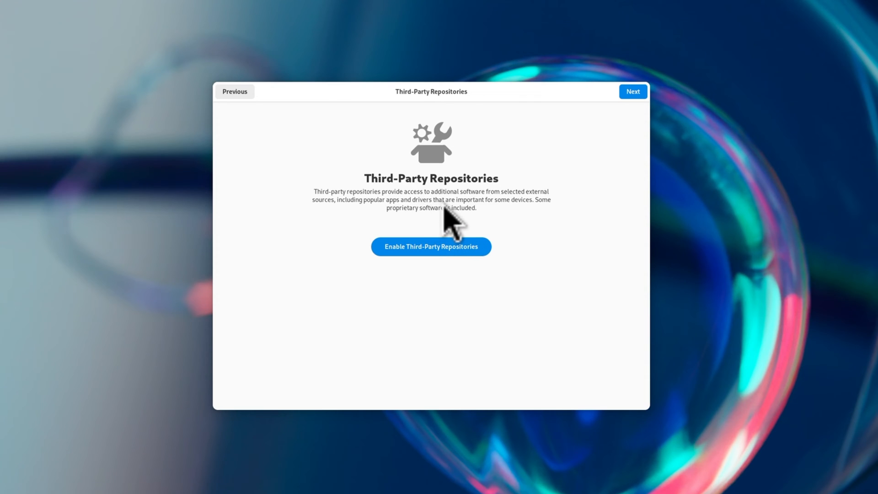
mouse_move(442, 275)
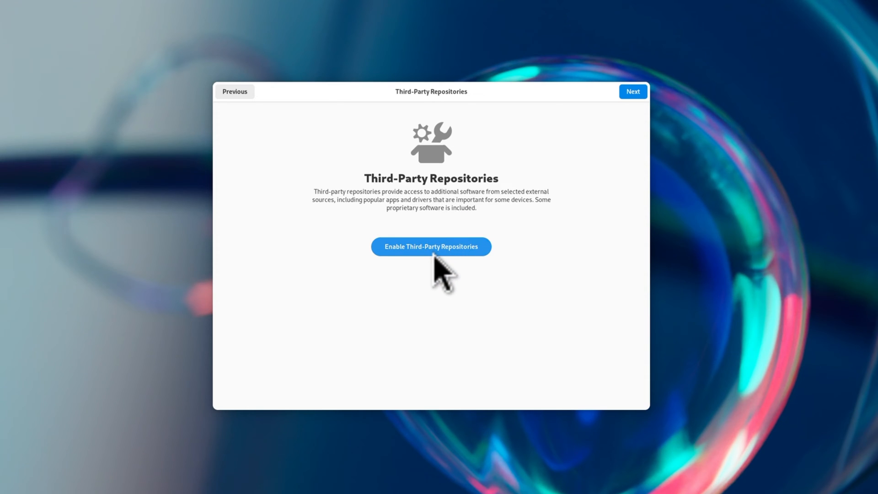
Step: Enable third-party repositories and continue to Online Accounts
click(430, 246)
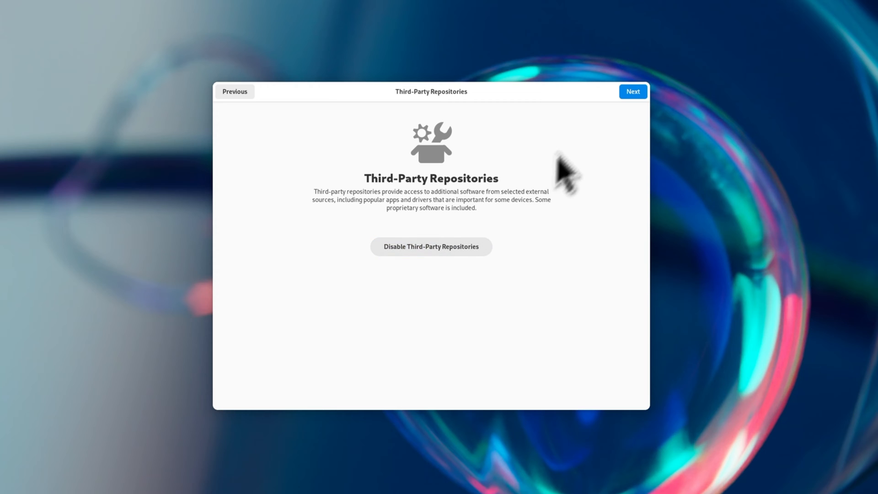
click(632, 91)
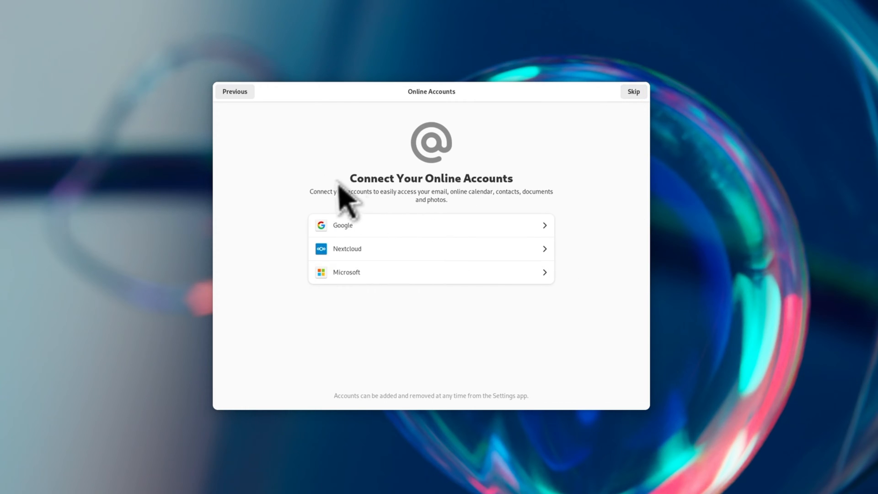
mouse_move(478, 171)
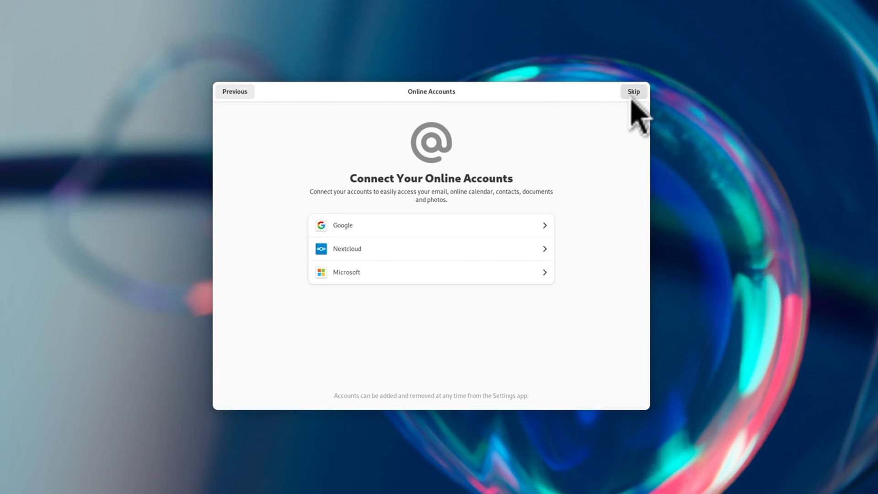
Step: Skip online accounts and create user SYSADMIN10 with its password
click(633, 91)
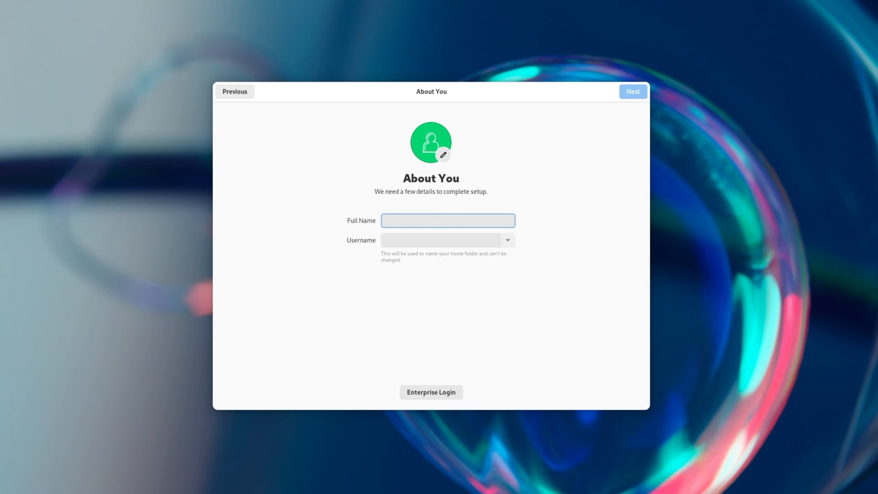
text(SYSADMIN10)
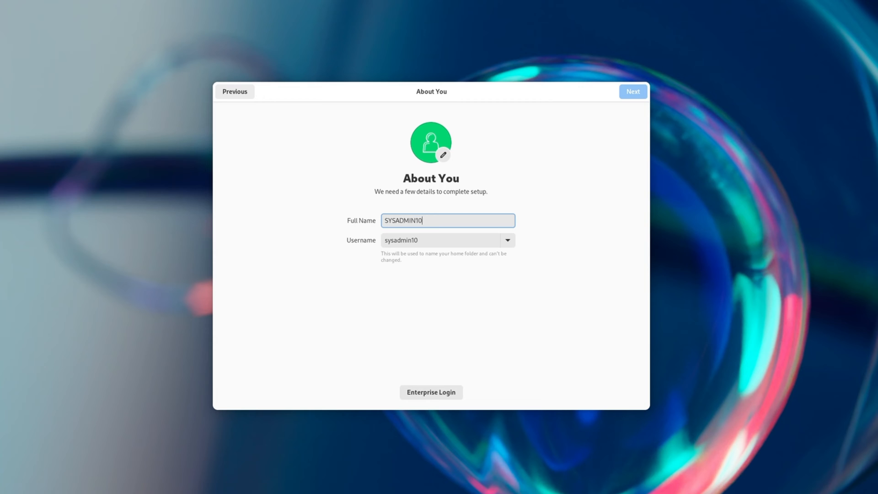
click(633, 92)
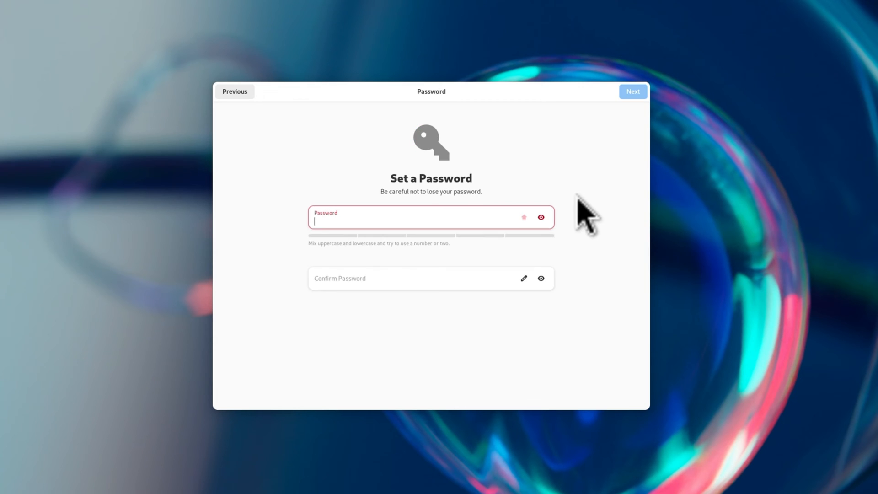
text(password)
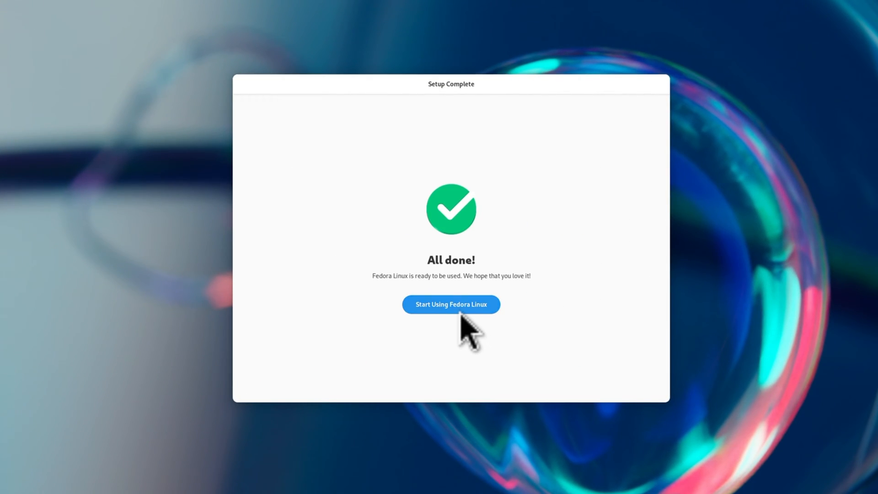
Step: Finish with Start Using Fedora Linux and leave the overview for the plain desktop
click(451, 304)
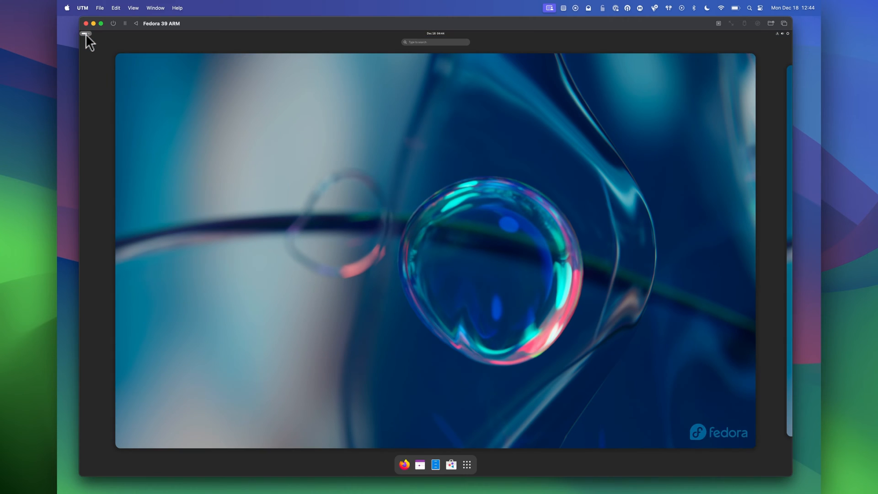
click(86, 34)
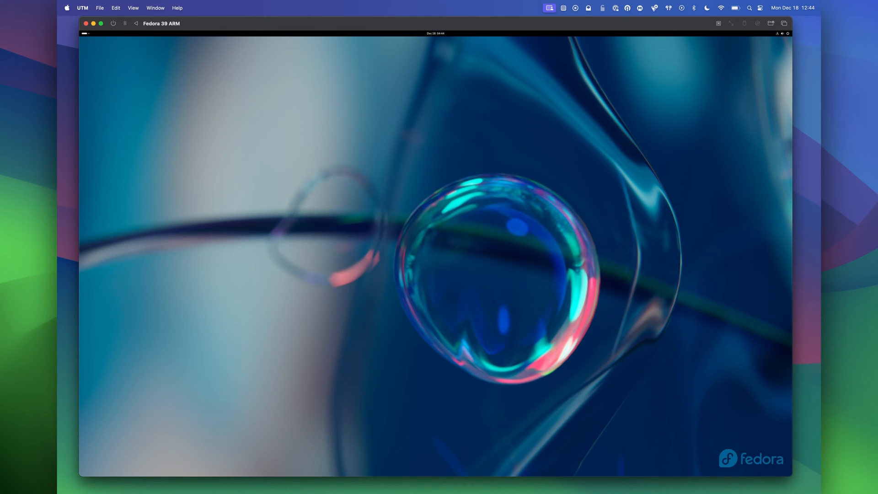
mouse_move(540, 174)
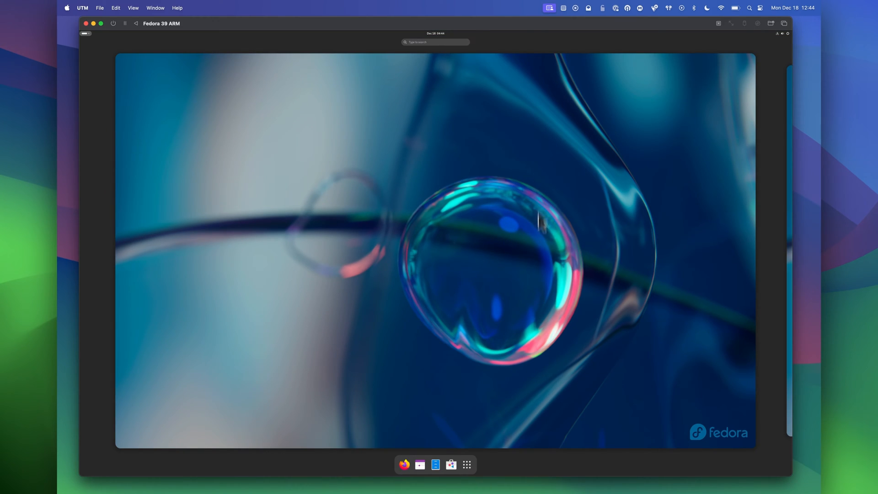
mouse_move(527, 408)
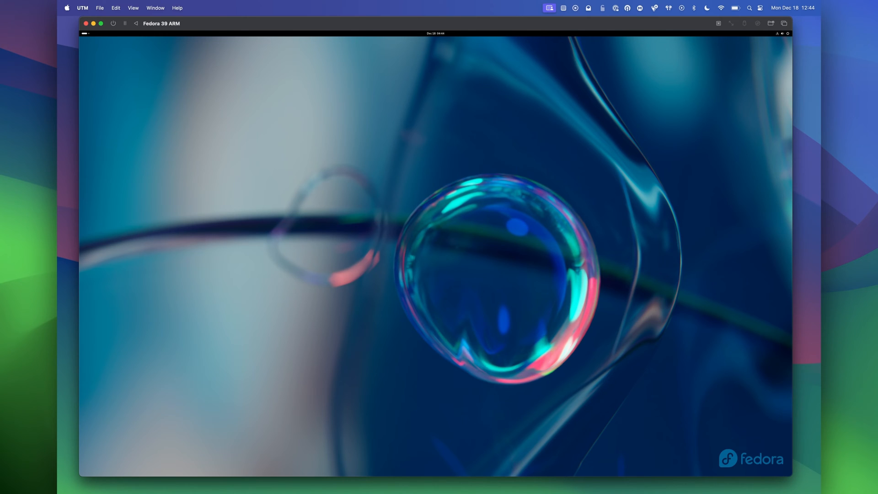
mouse_move(476, 465)
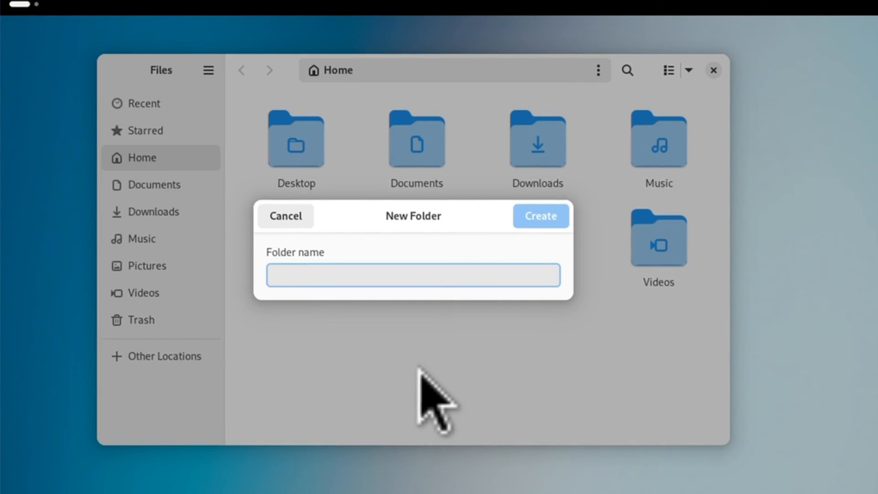
Step: Create a new folder named Shared in the Home directory
text(Shared)
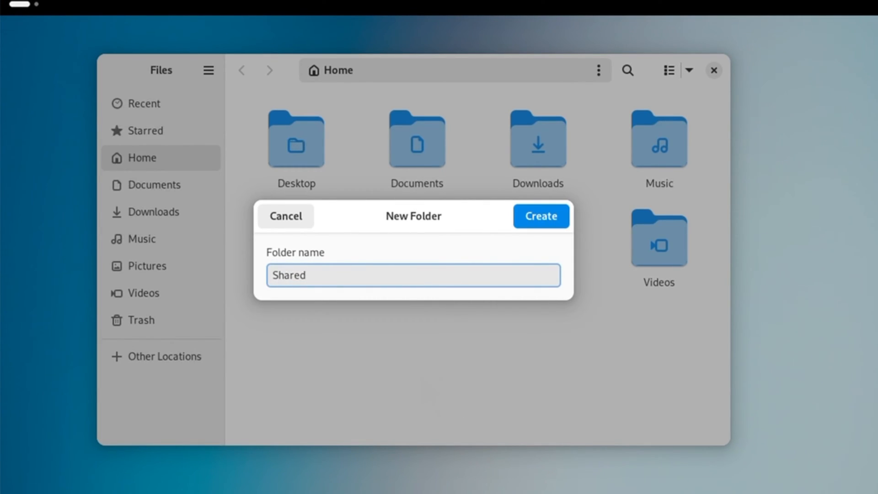
click(540, 216)
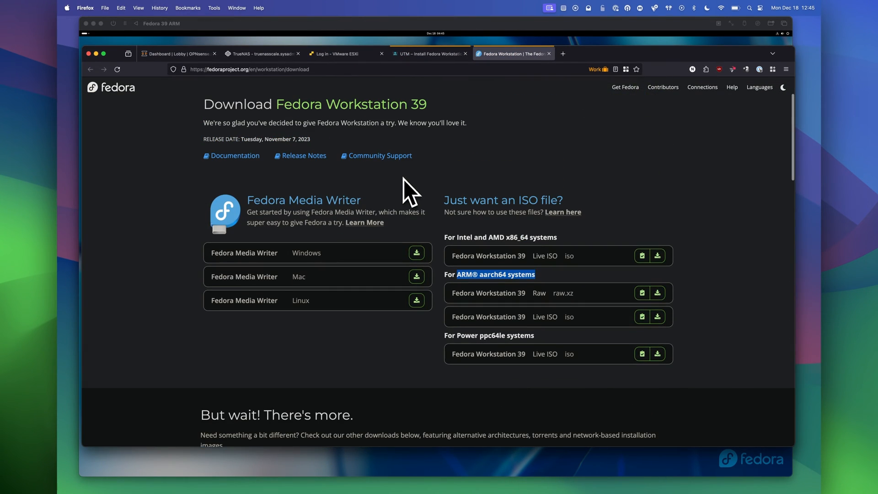
Step: Expand the guide's Shared Directory section and copy its sudo virtiofs mount command
click(429, 53)
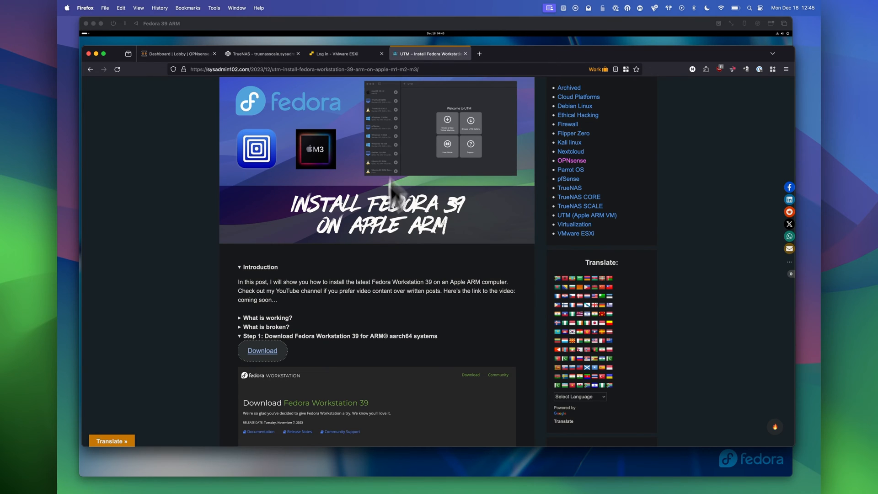
scroll(down, 3)
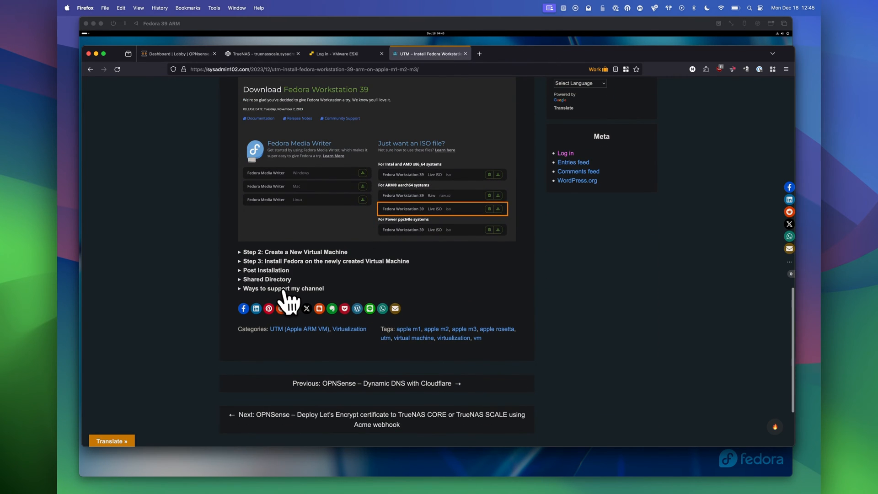
click(267, 279)
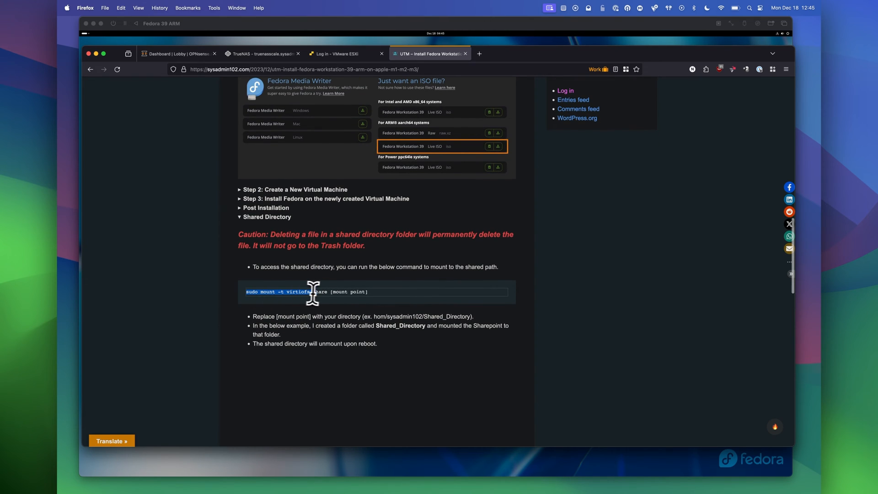
right_click(314, 290)
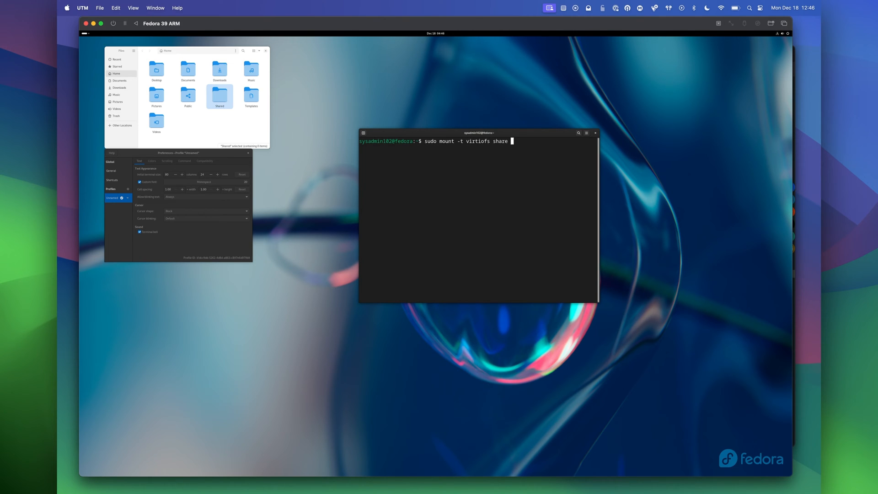
Step: Run sudo mount -t virtiofs share /home/sysadmin102/Shared/ in the terminal
text(/)
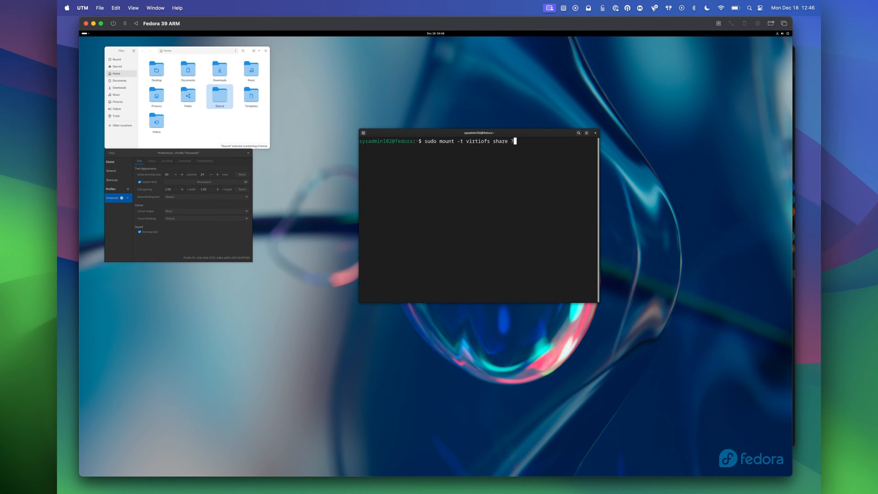
text(/)
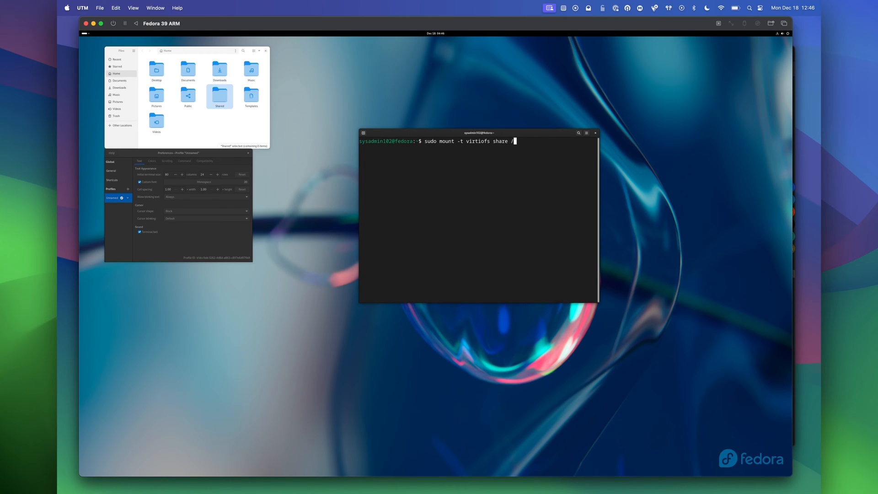
text(home/)
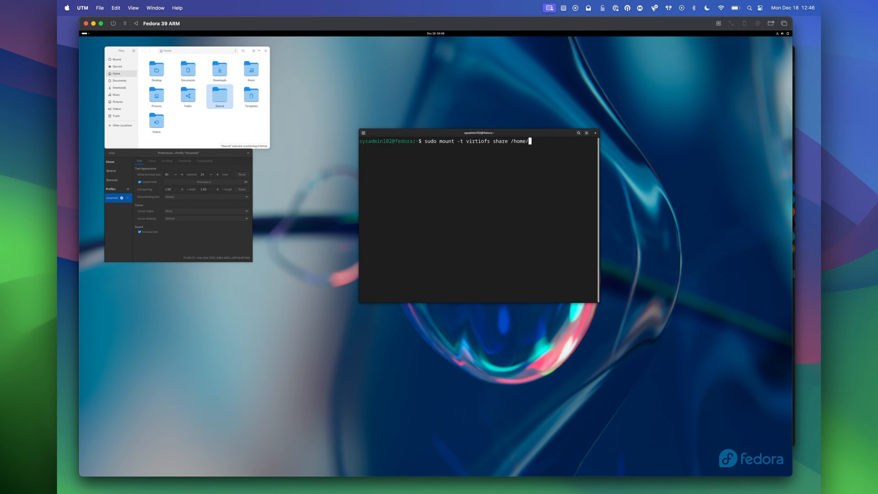
text(sysadmin102/)
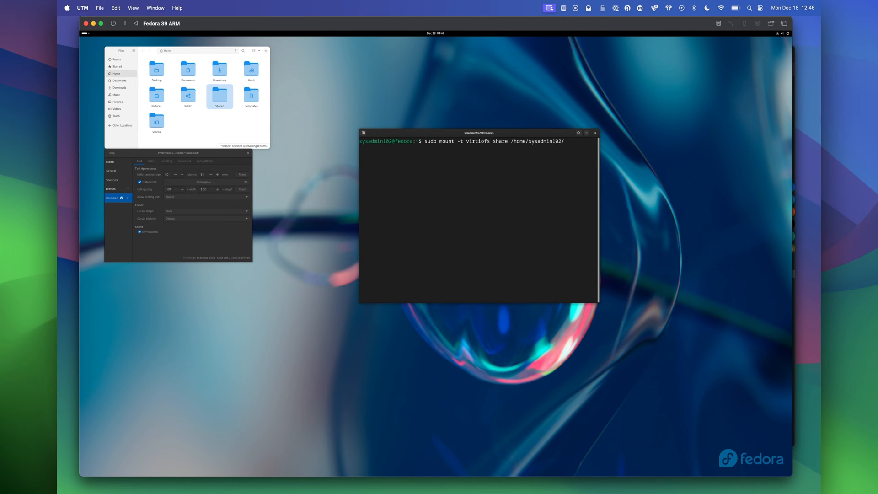
text(Sha)
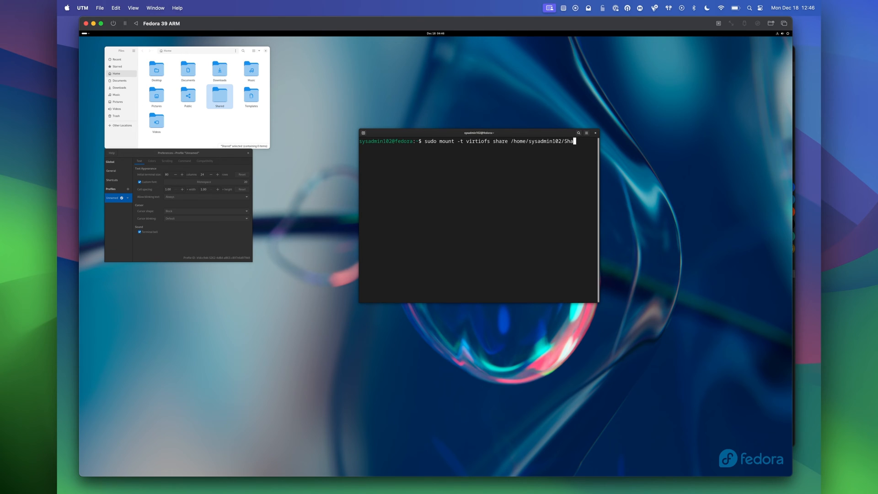
text(red/)
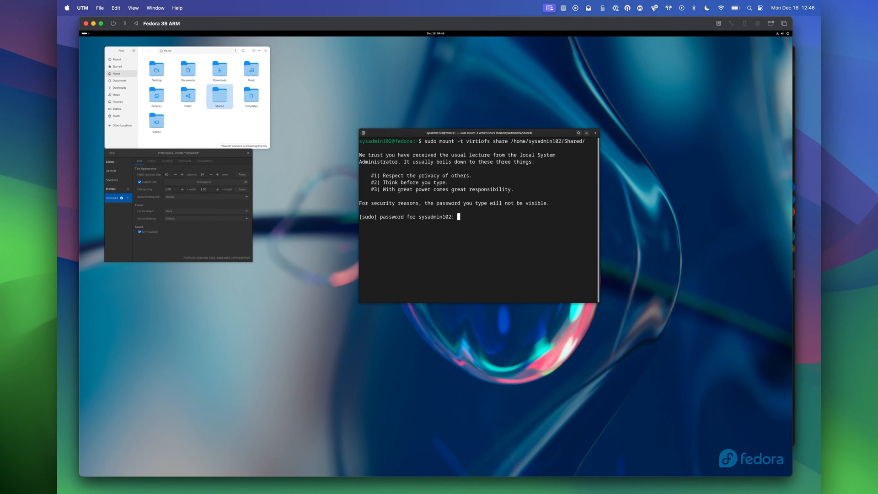
key(Return)
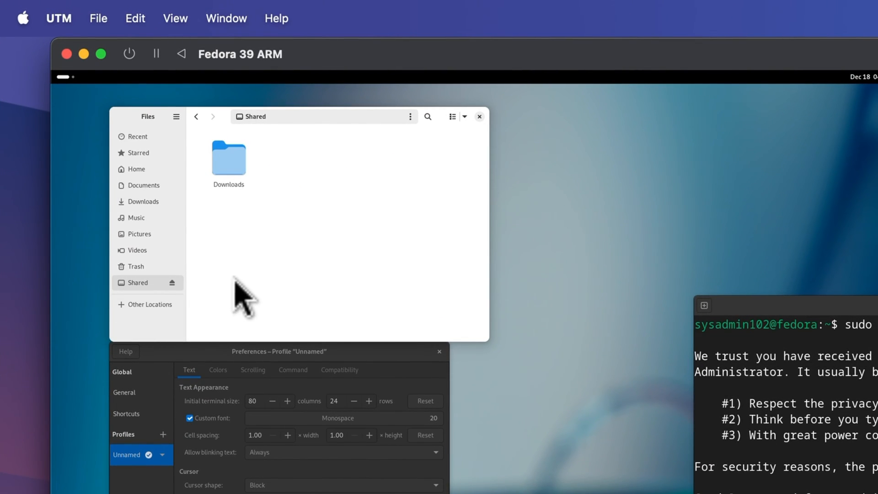
double_click(228, 156)
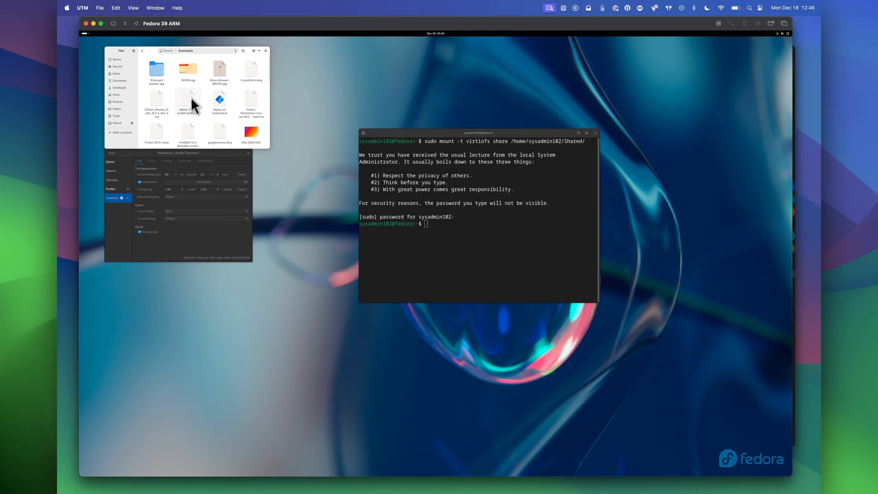
mouse_move(195, 116)
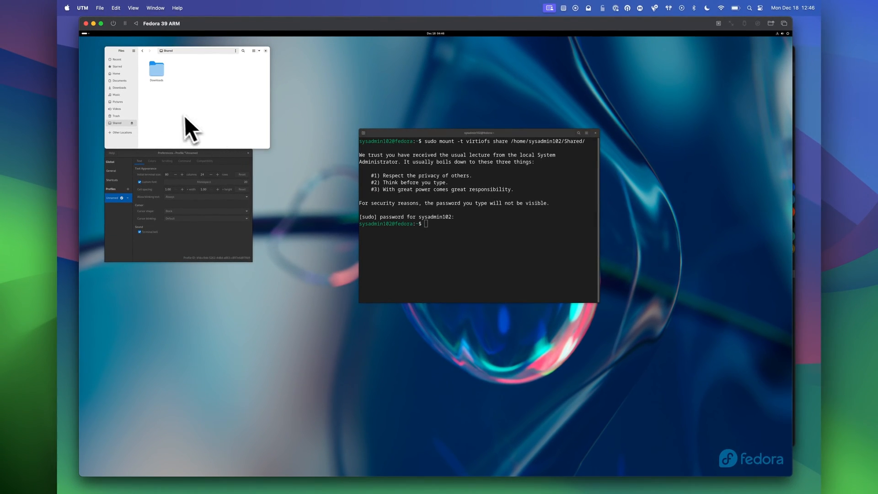
mouse_move(171, 126)
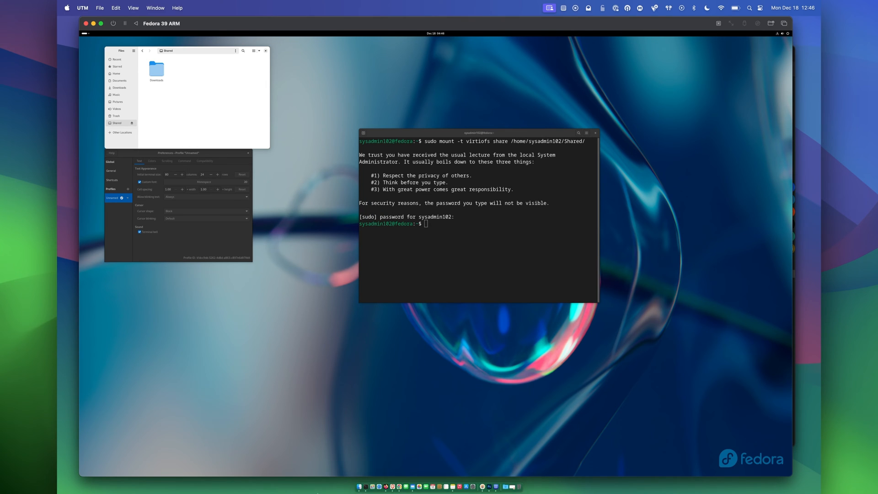
mouse_move(379, 464)
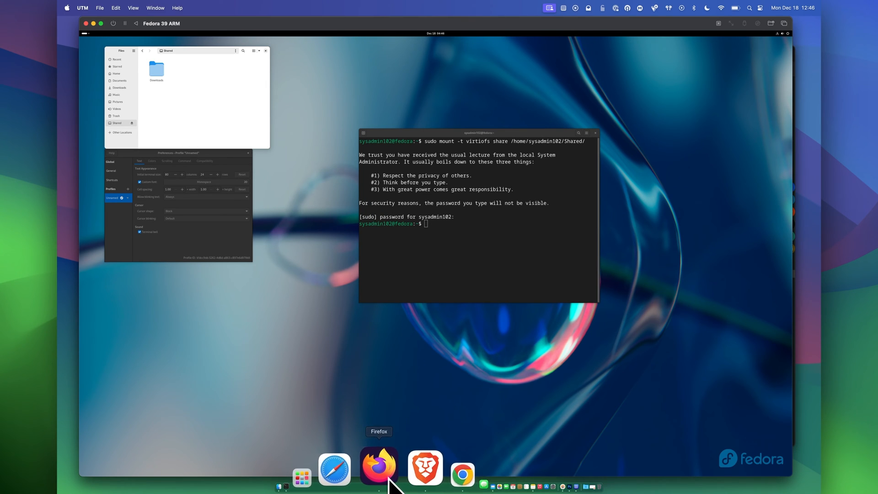
Step: Find the tutorial's fstab section and copy the 'sudo nano /etc/fstab' command
click(379, 468)
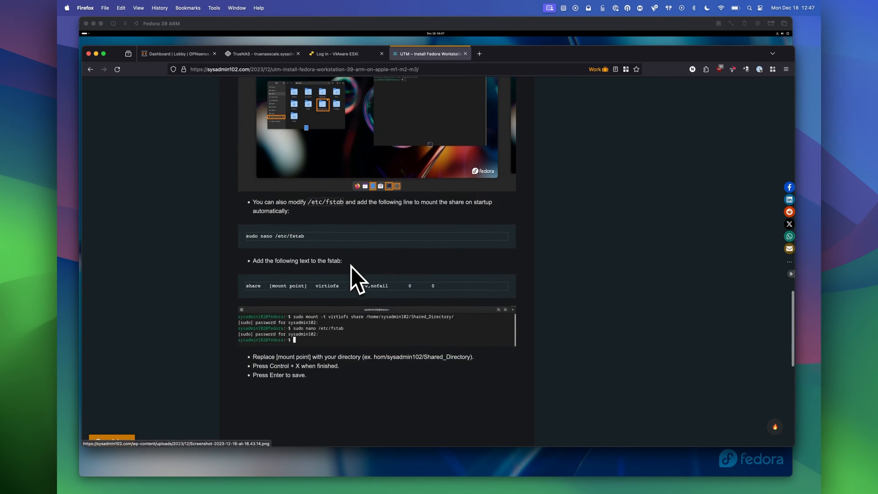
scroll(down, 3)
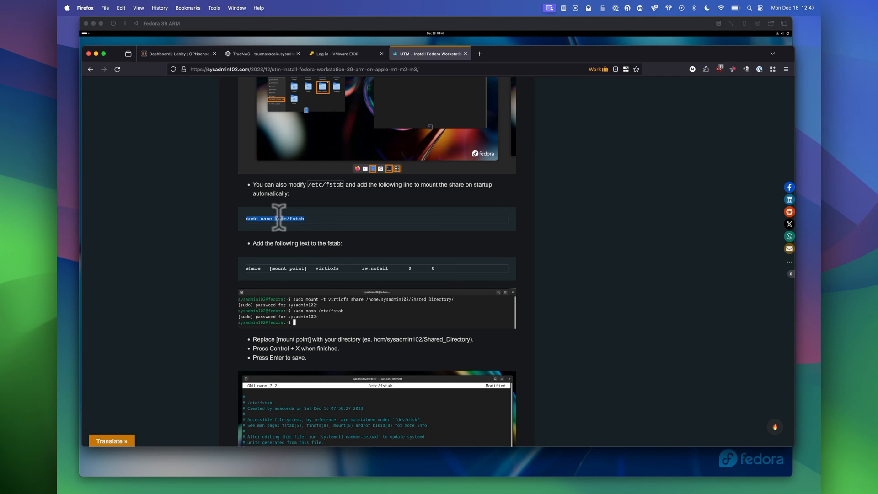
right_click(274, 218)
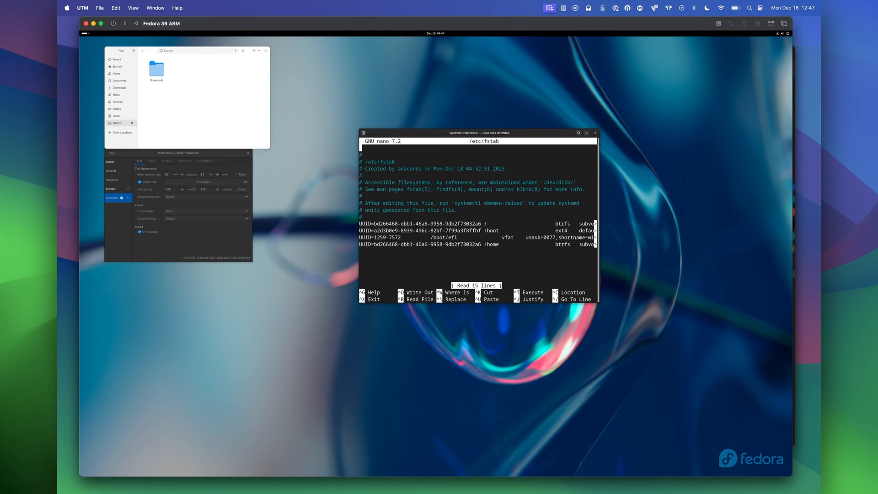
Step: Add 'share /home/sysadmin102/Shared virtiofs rw,nofail 0 0' to /etc/fstab in nano and save
key(Down)
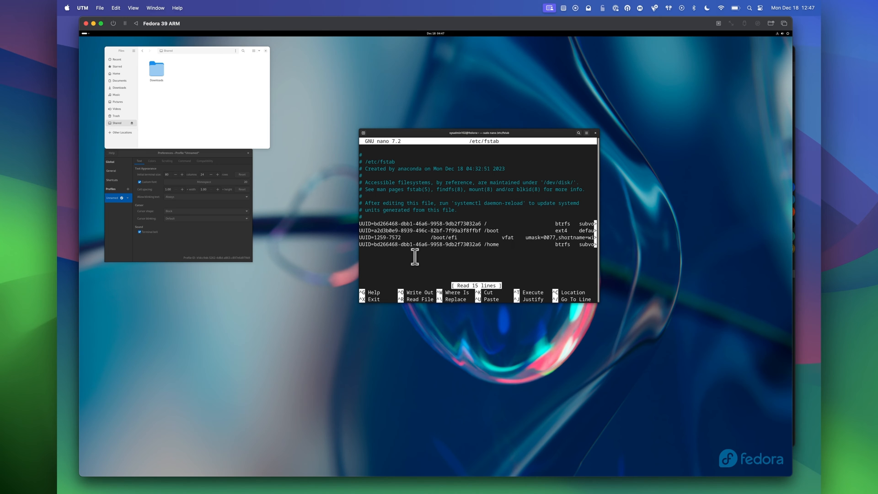
text(share   /h)
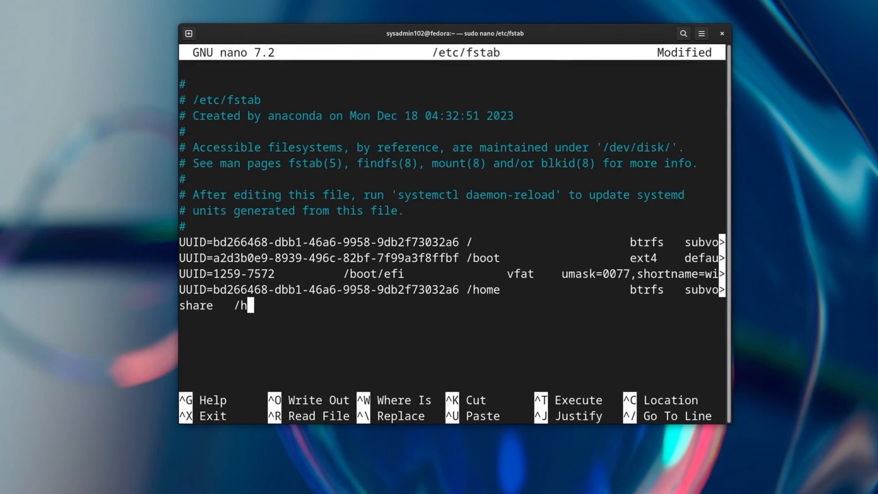
text(ome/sys)
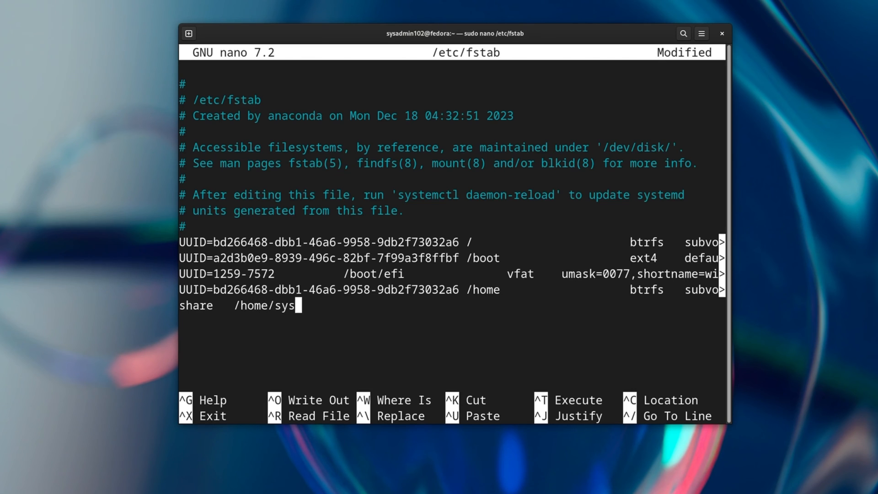
text(admin102)
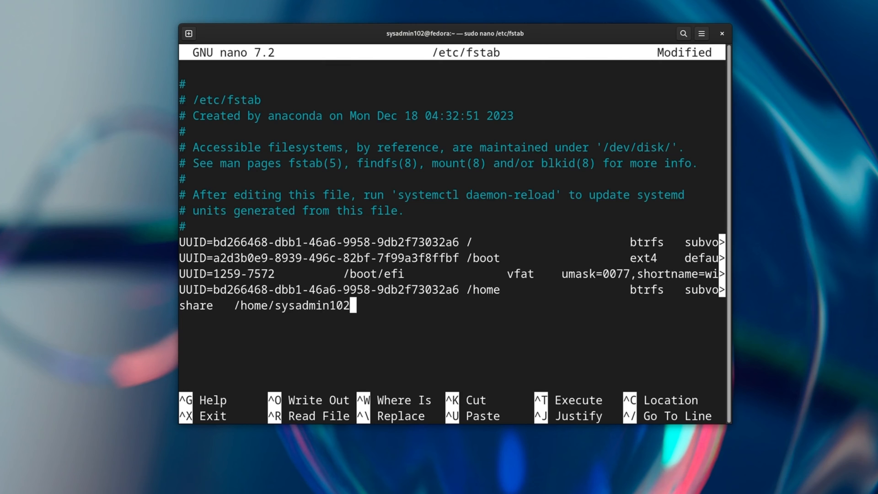
text(/)
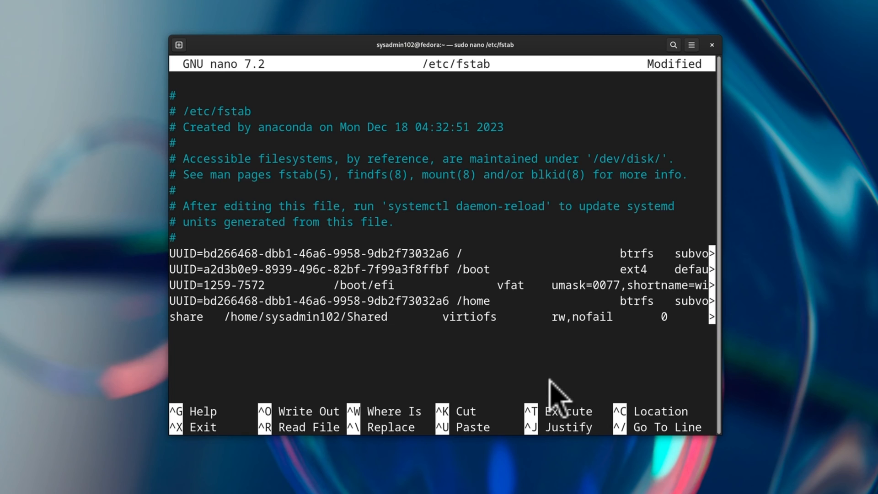
key(ctrl+x)
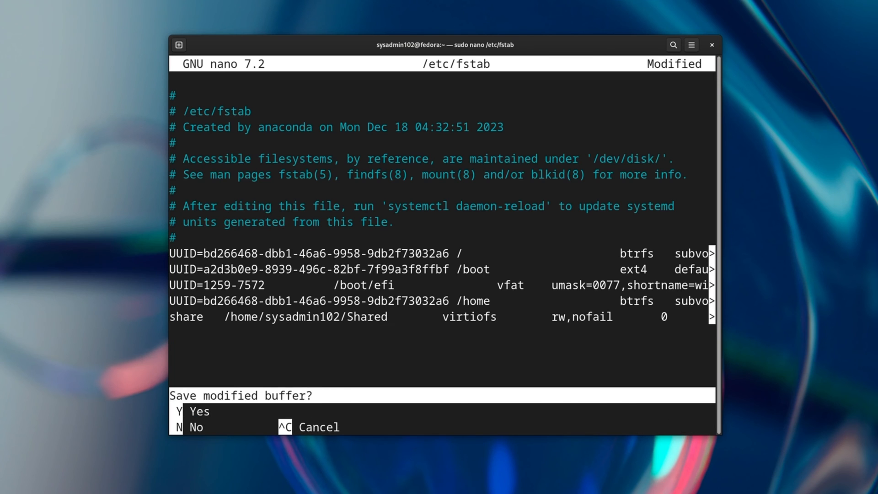
key(n)
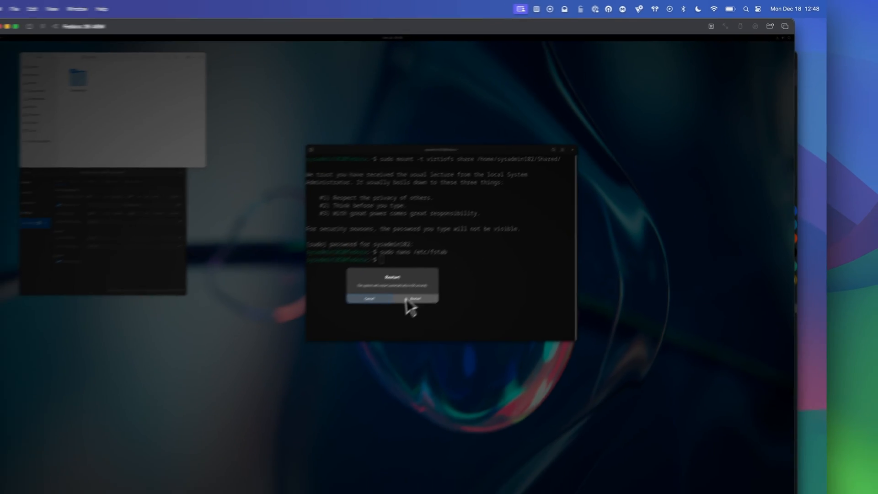
Step: Restart Fedora, log back in and open the Shared folder in Files to confirm the host's Downloads shows
click(414, 298)
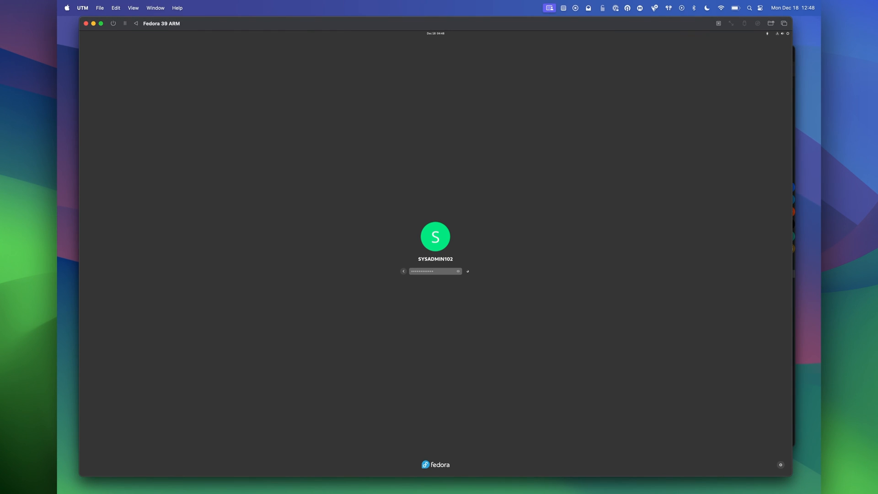
key(Return)
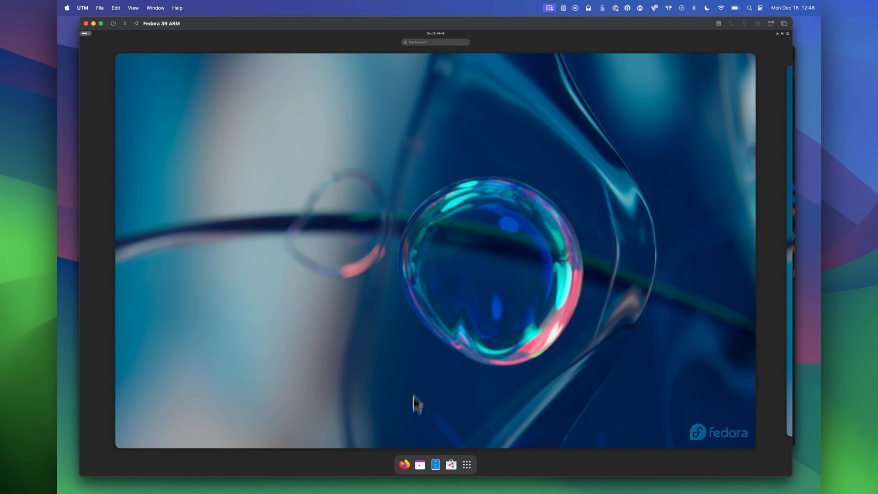
click(420, 464)
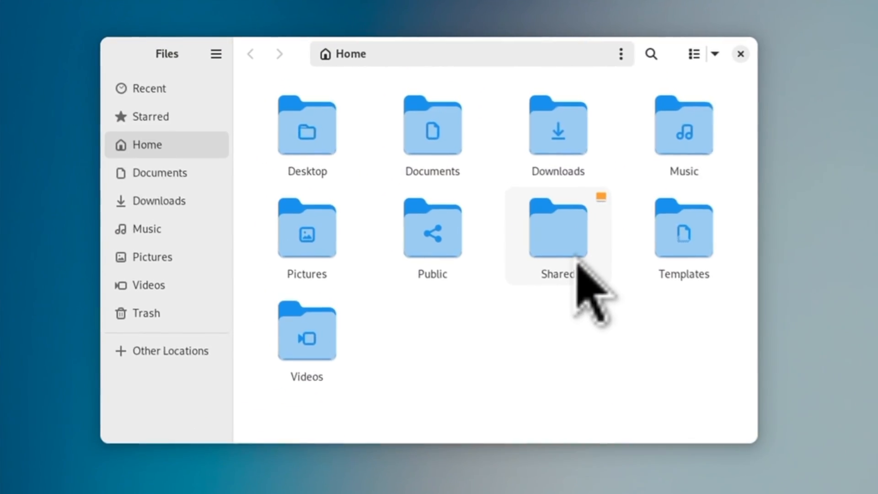
double_click(557, 230)
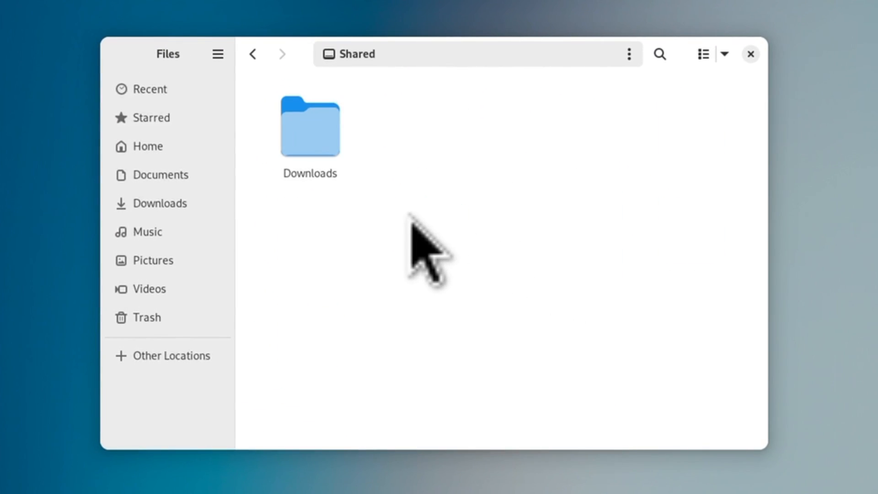